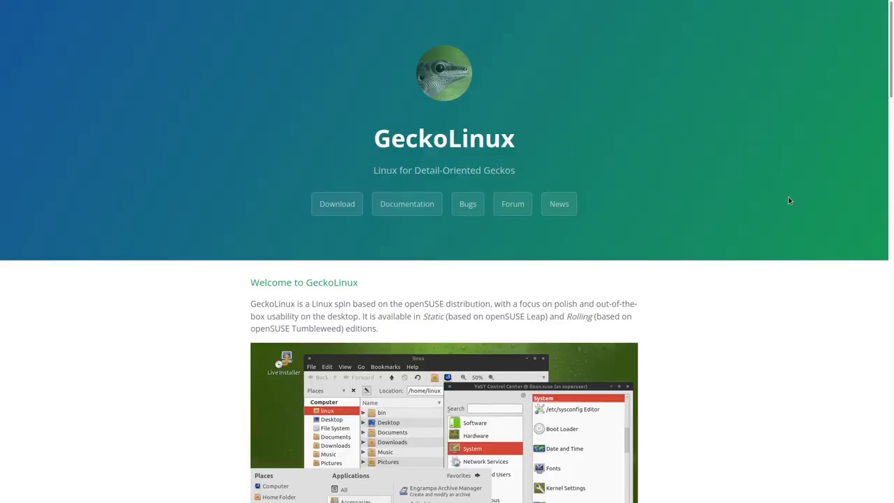
# Step: Scroll the GeckoLinux homepage past Features and Download to the 'Who Are You?' section
pyautogui.scroll(-3)
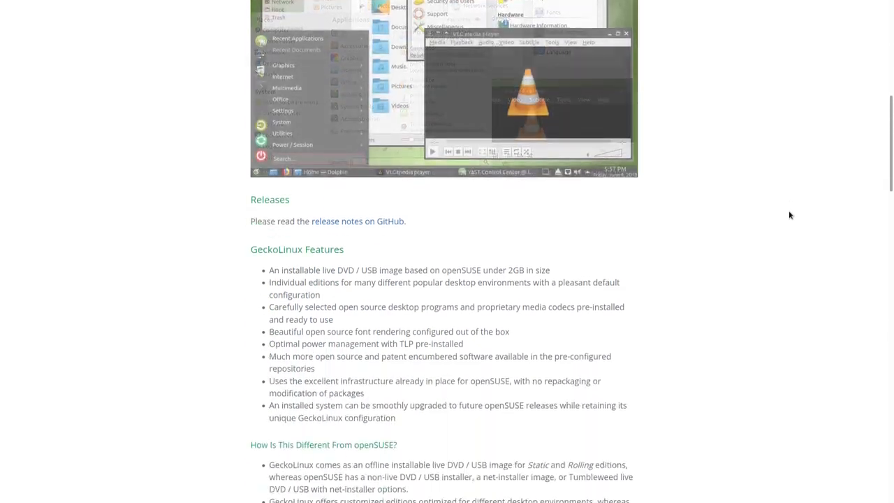
pyautogui.scroll(-3)
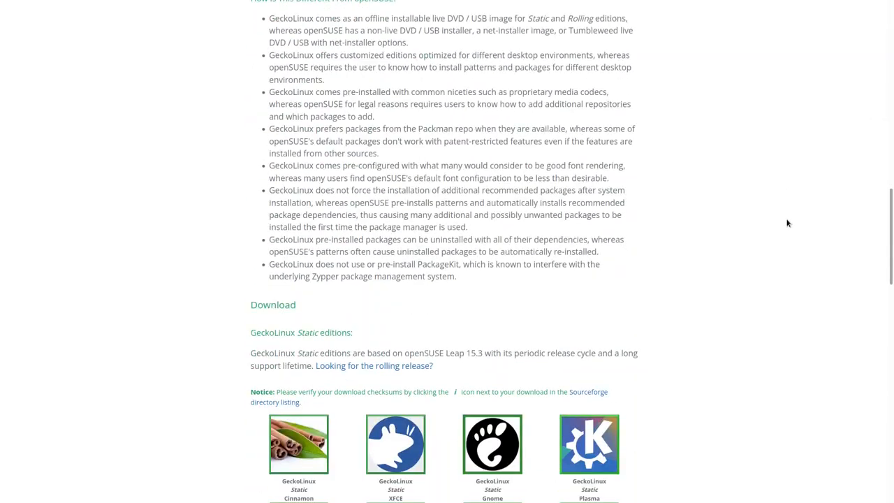
pyautogui.scroll(-3)
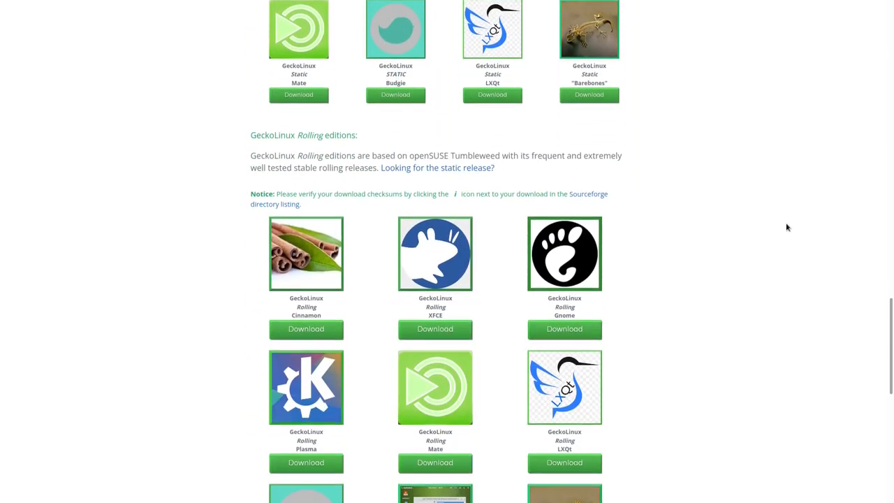
pyautogui.scroll(-3)
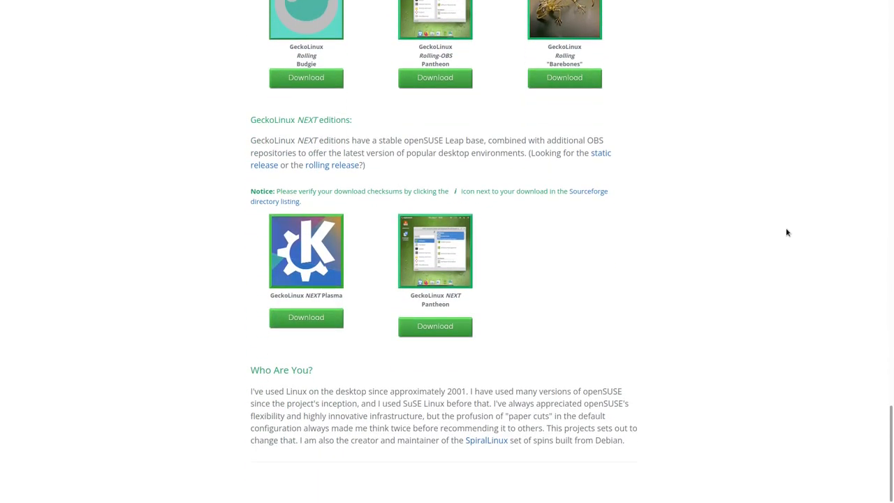
# Step: Browse the SpiralLinux site through Features, 'Why another Debian-based distro?' and the download editions
pyautogui.click(486, 440)
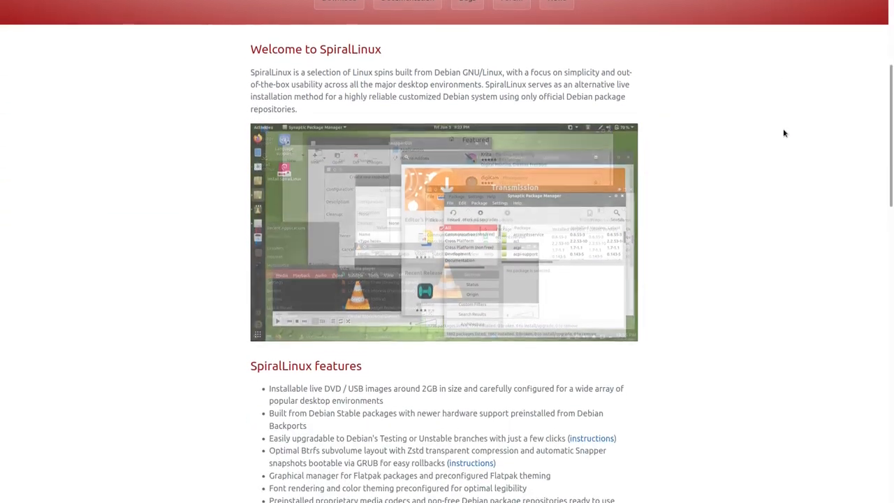
pyautogui.scroll(-3)
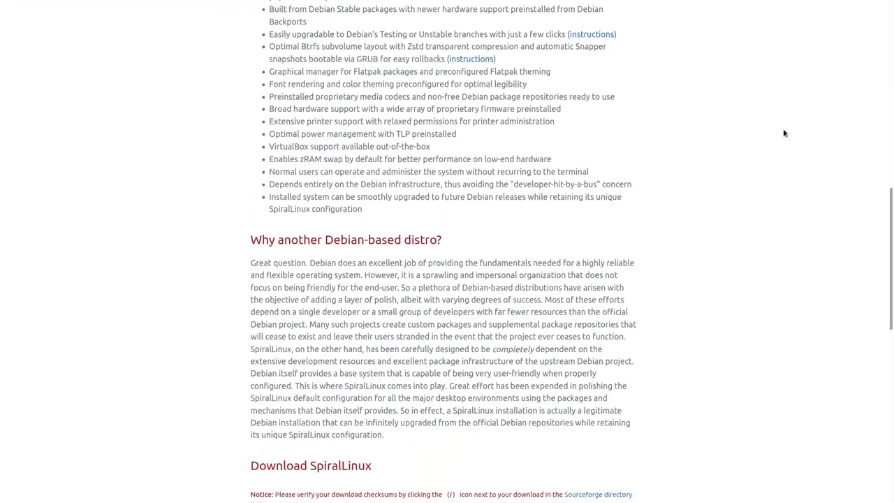
pyautogui.scroll(-3)
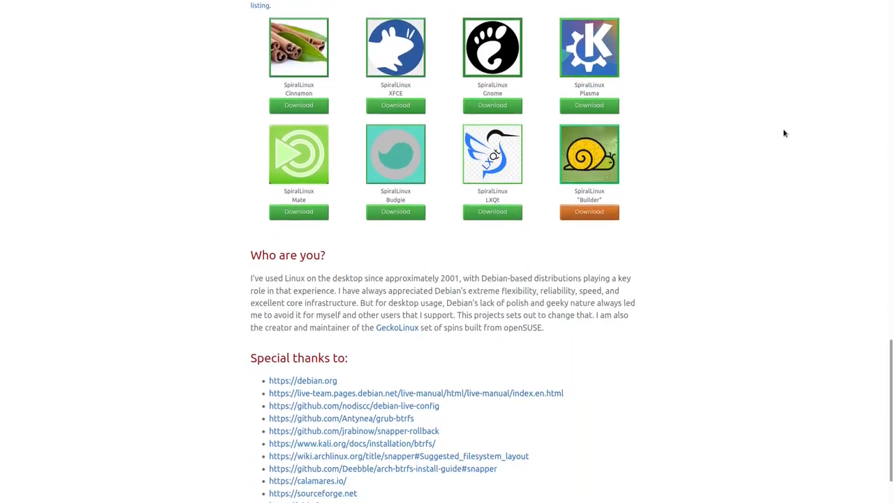
pyautogui.scroll(-3)
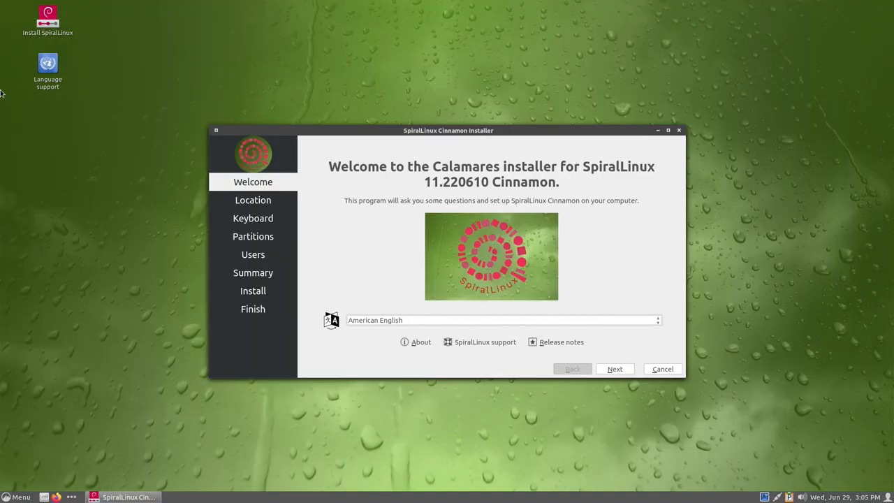
# Step: Advance past Welcome and Keyboard and choose Erase disk on the Partitions page
pyautogui.click(614, 369)
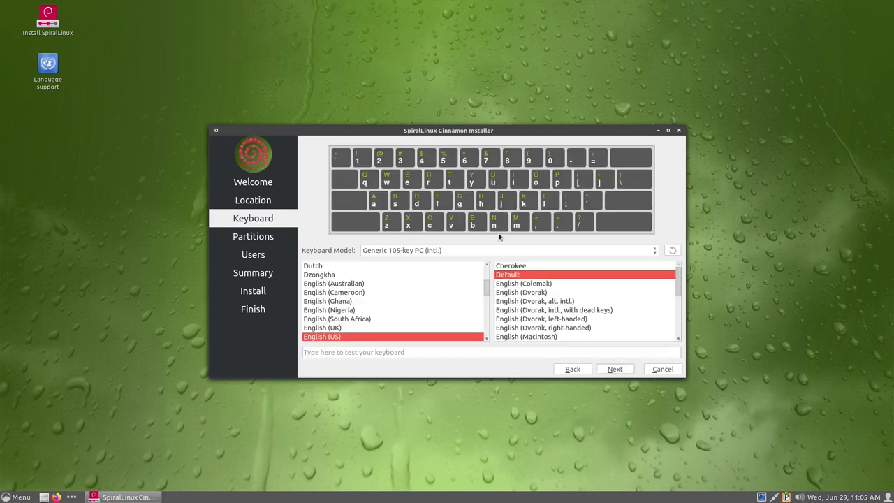
pyautogui.moveTo(618, 374)
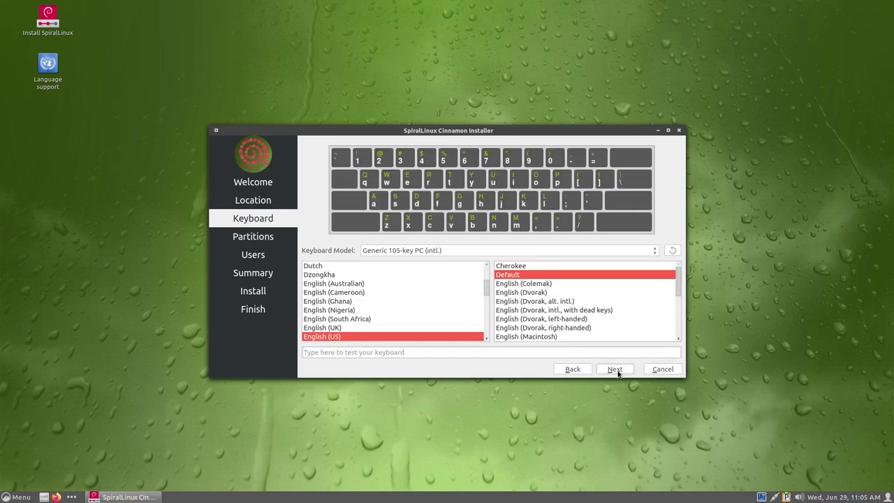
pyautogui.click(615, 369)
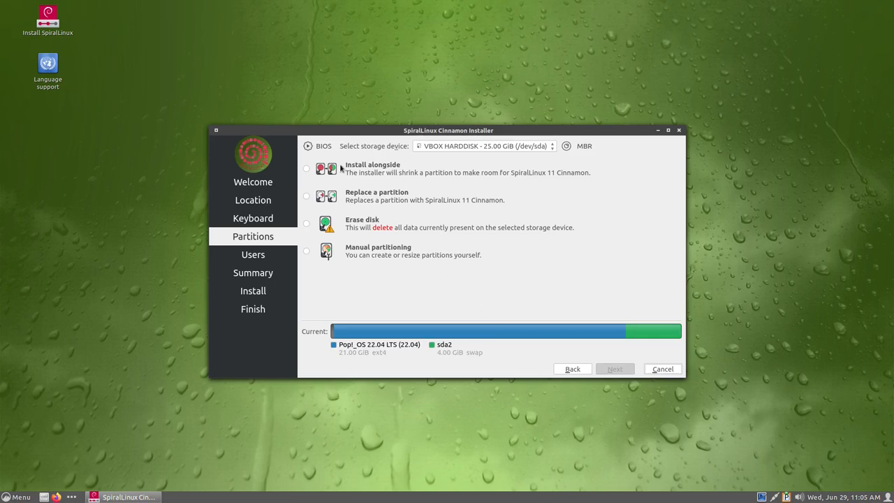
pyautogui.click(306, 224)
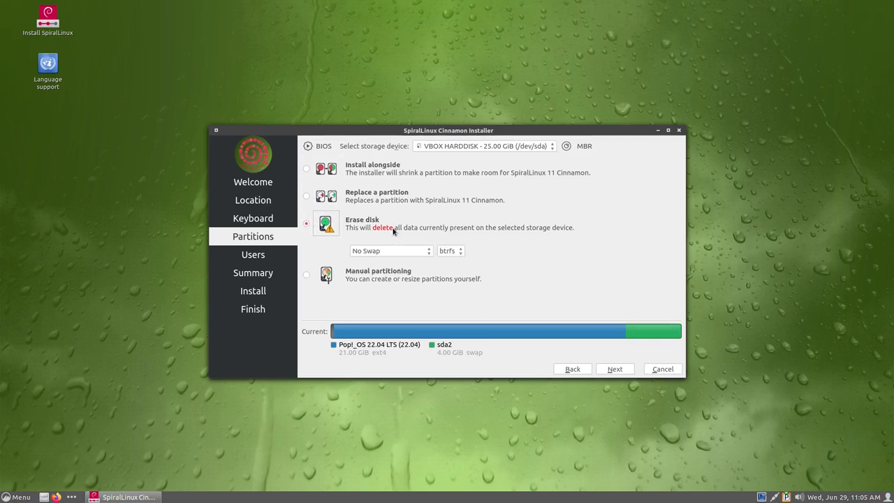
pyautogui.click(306, 223)
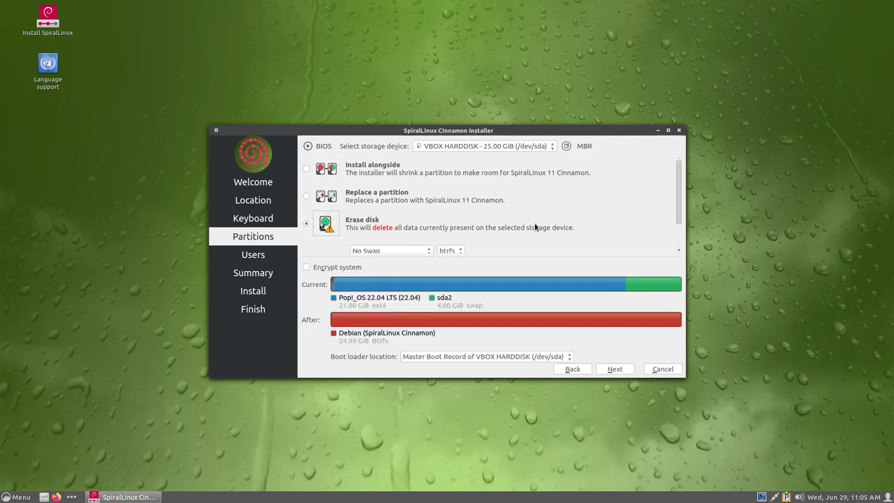
pyautogui.scroll(-3)
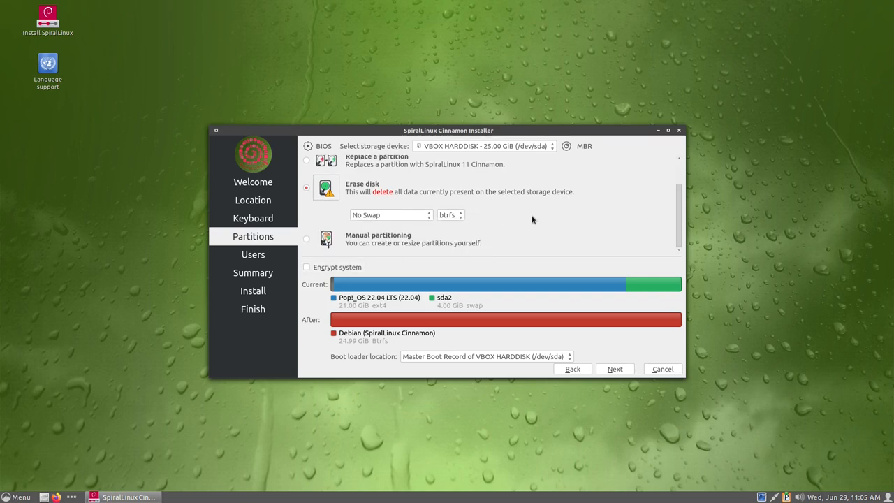
# Step: Keep btrfs as the file system and set swap to 'Swap to file'
pyautogui.click(450, 215)
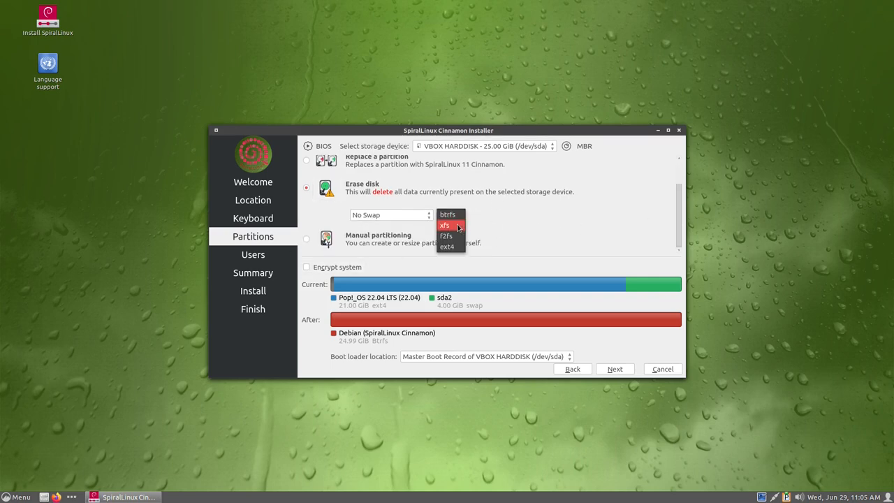
pyautogui.moveTo(448, 215)
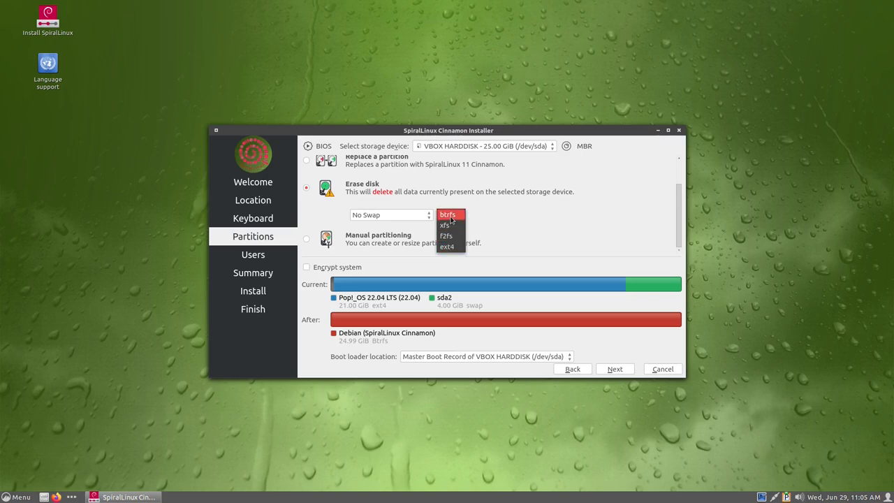
pyautogui.click(388, 215)
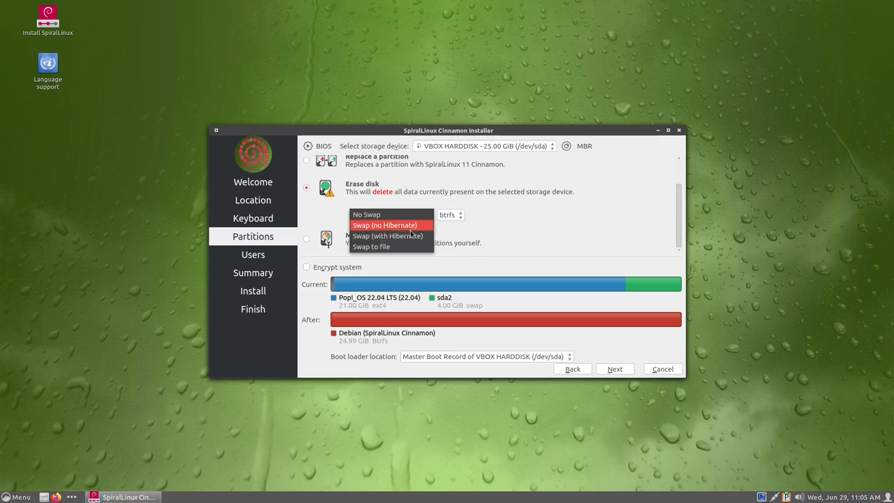
pyautogui.moveTo(405, 246)
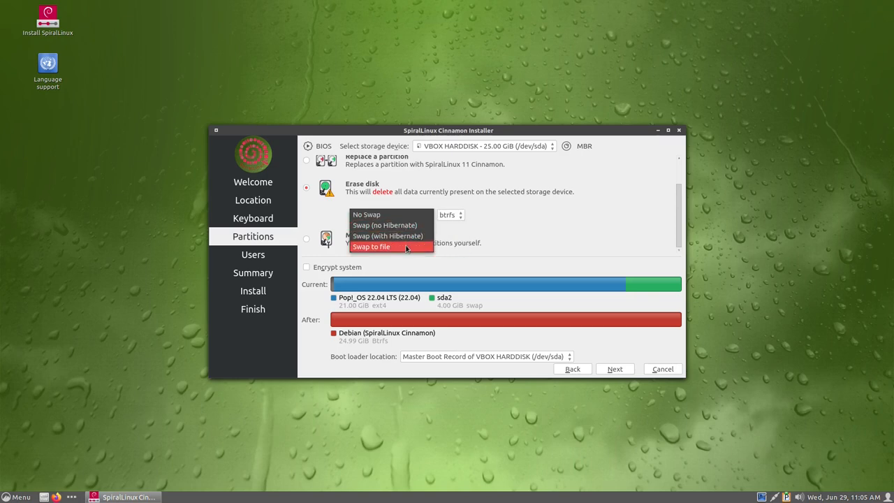
pyautogui.click(371, 246)
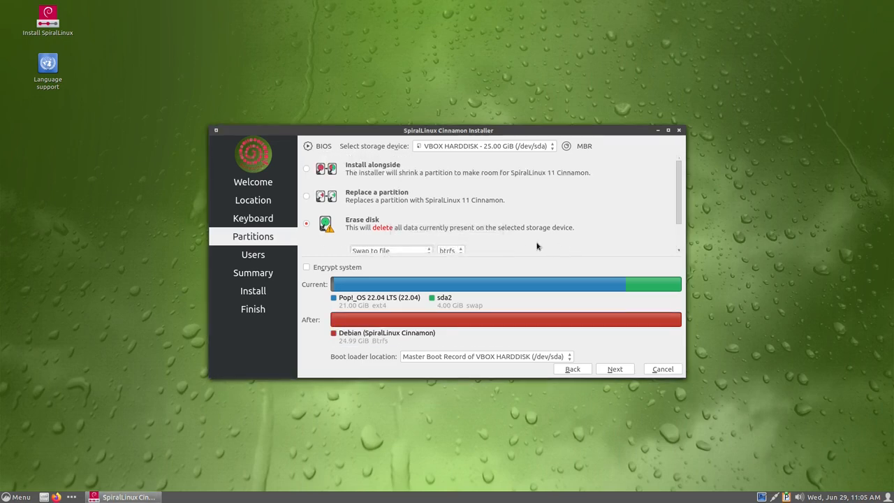
pyautogui.scroll(-3)
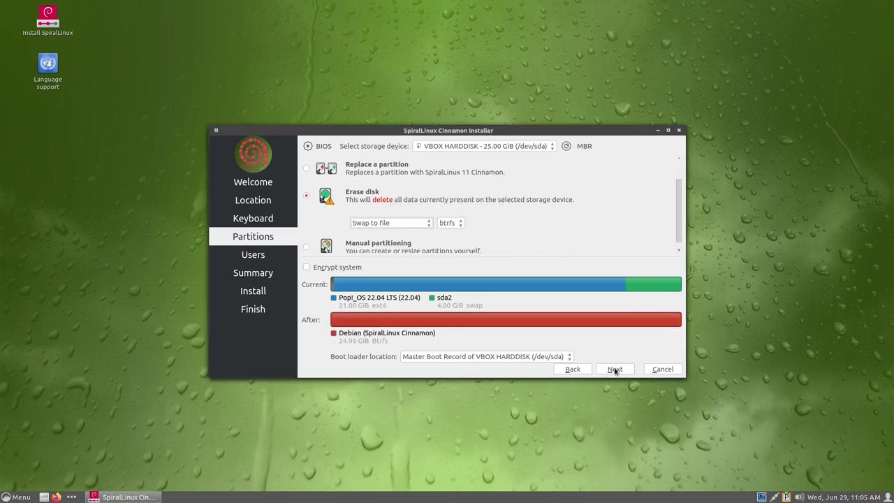
# Step: Fill in the user name 'Spiral' with login and password, then reach the installation summary
pyautogui.click(615, 368)
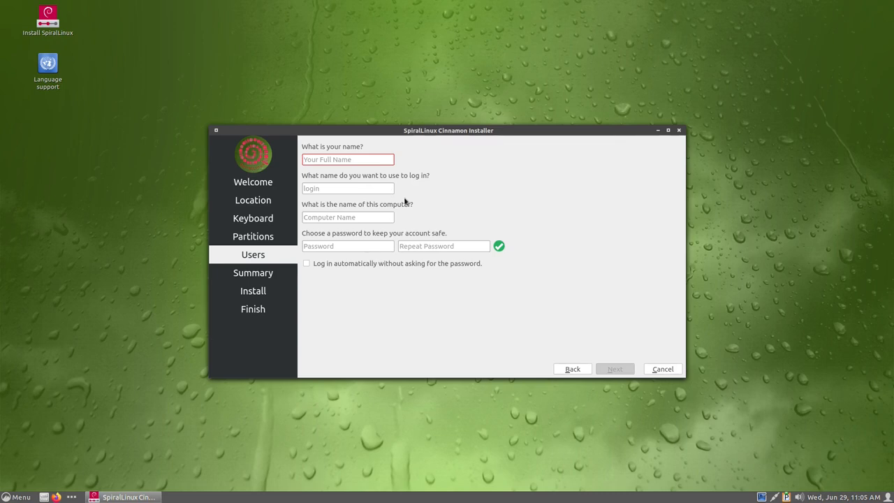
pyautogui.write('Spi')
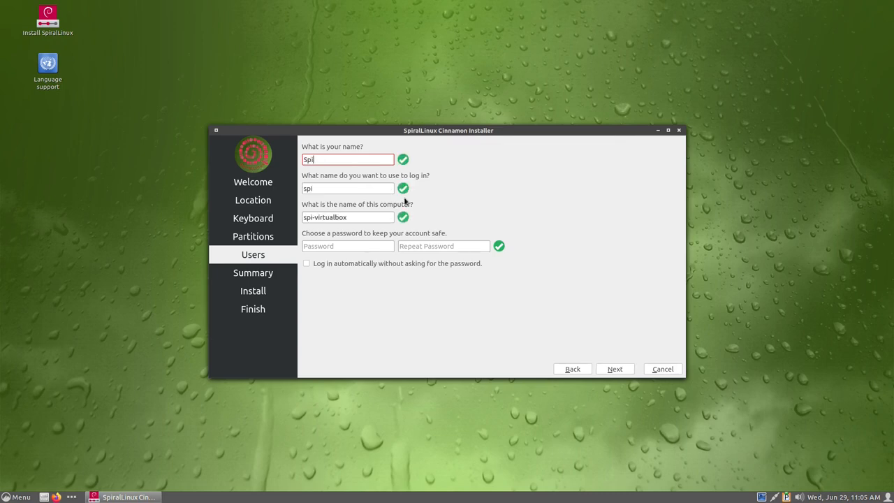
pyautogui.write('ral')
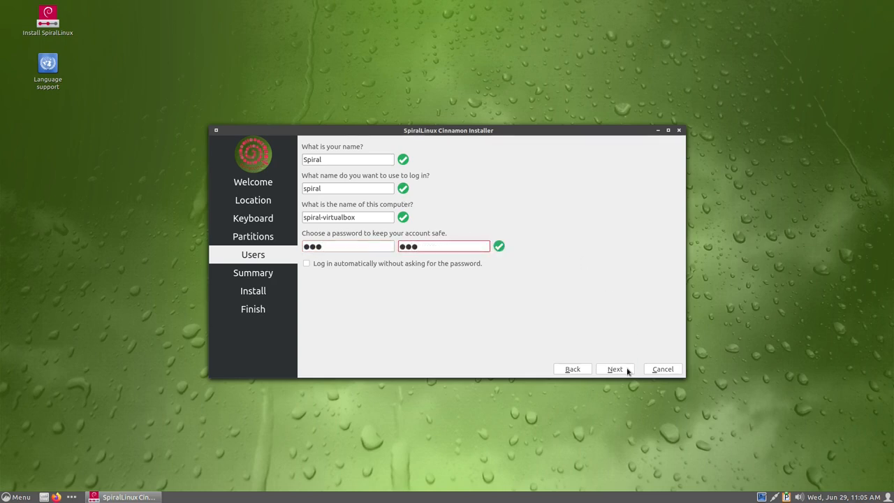
pyautogui.click(614, 369)
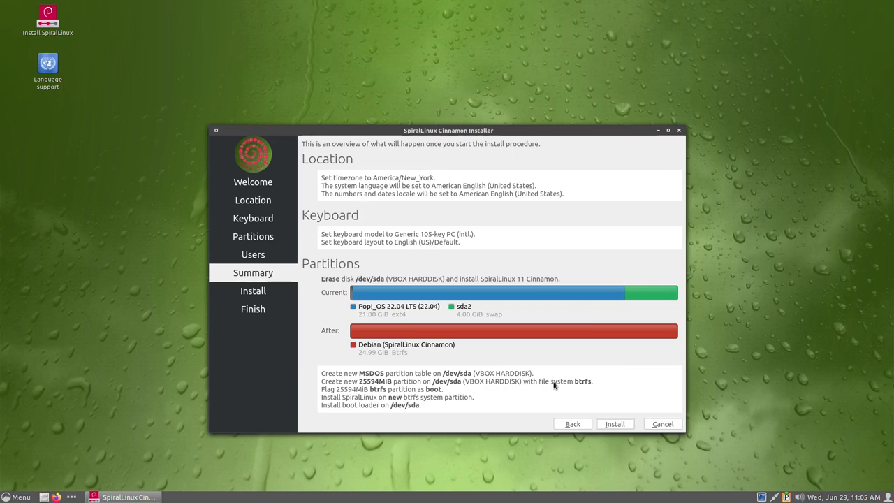
pyautogui.click(615, 425)
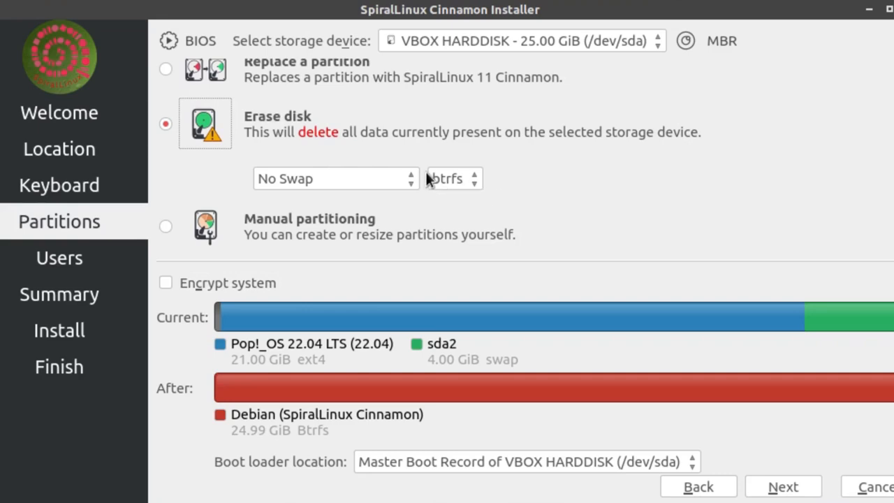
# Step: Review the btrfs, xfs, f2fs and ext4 file system choices for the erased disk
pyautogui.click(452, 179)
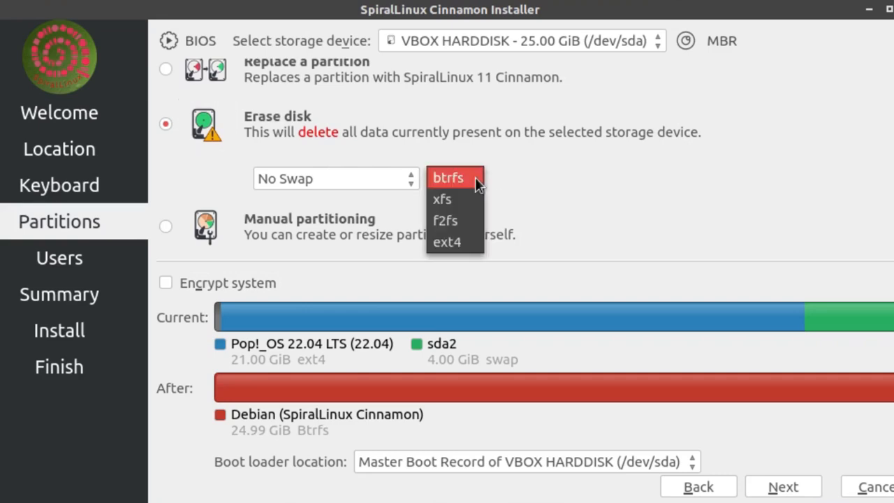
pyautogui.moveTo(461, 220)
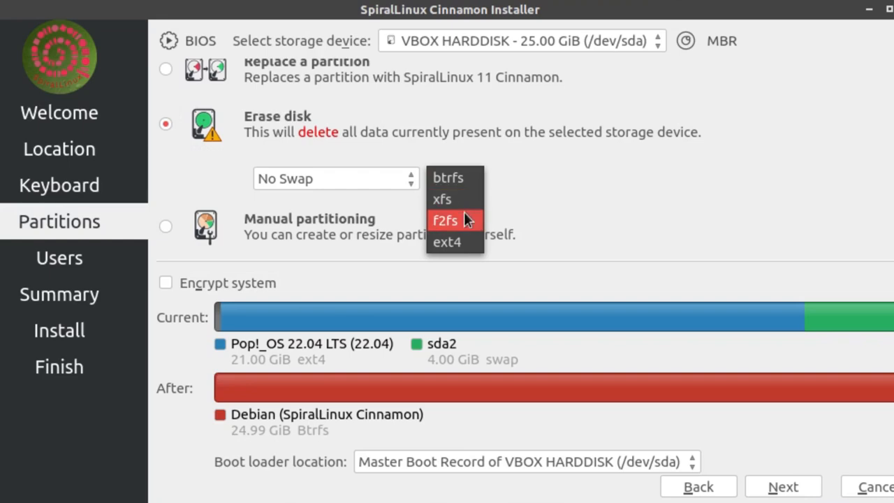
pyautogui.moveTo(450, 199)
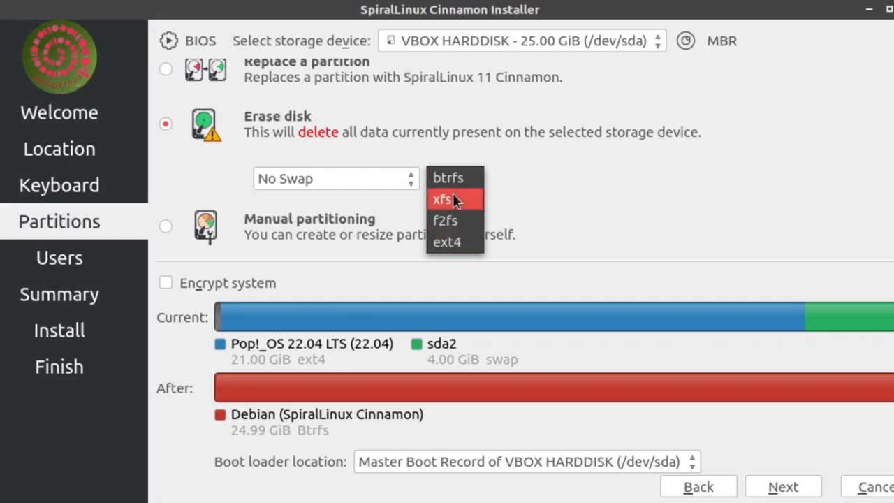
pyautogui.click(447, 176)
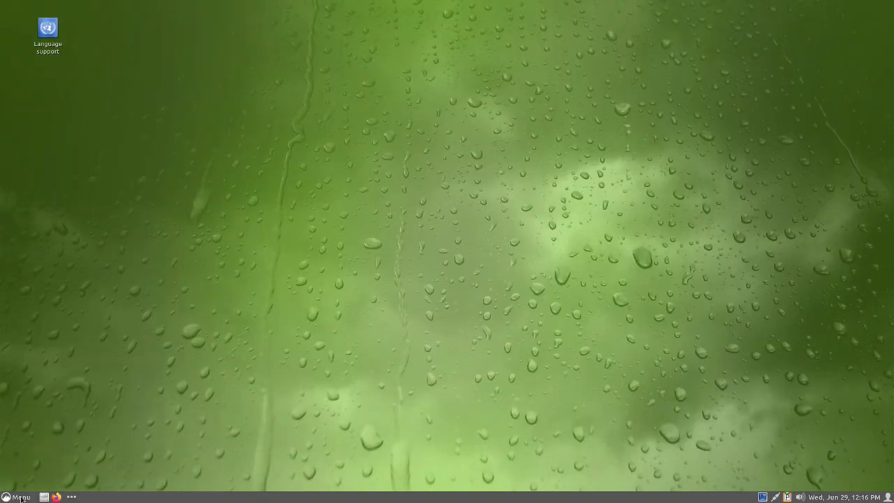
# Step: Browse the Cinnamon Menu's Graphics, Internet, Office and Sound & Video application categories
pyautogui.click(15, 498)
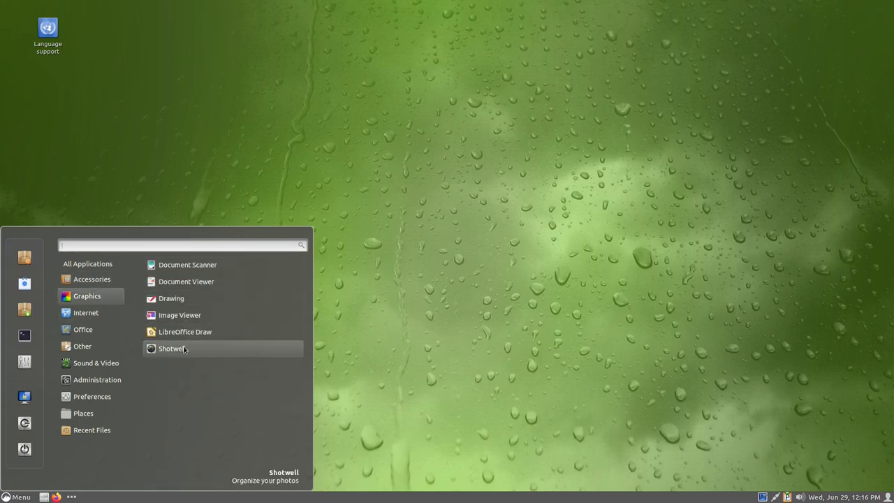
pyautogui.click(86, 313)
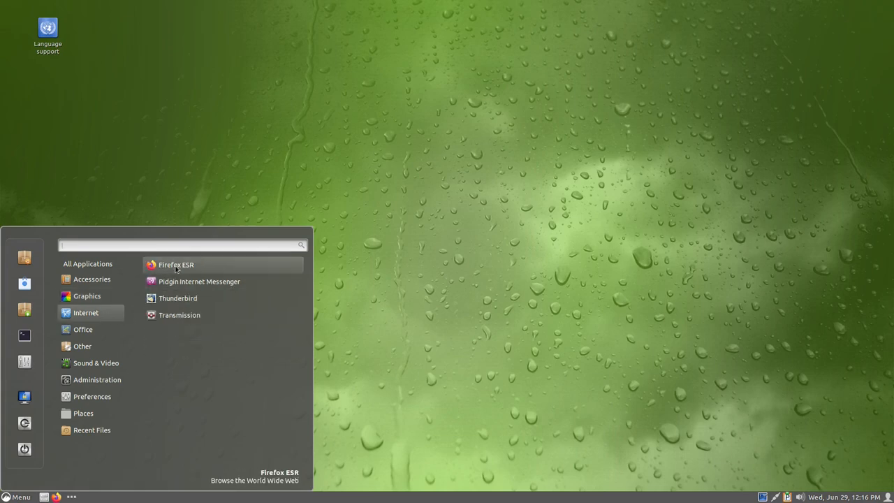
pyautogui.click(82, 330)
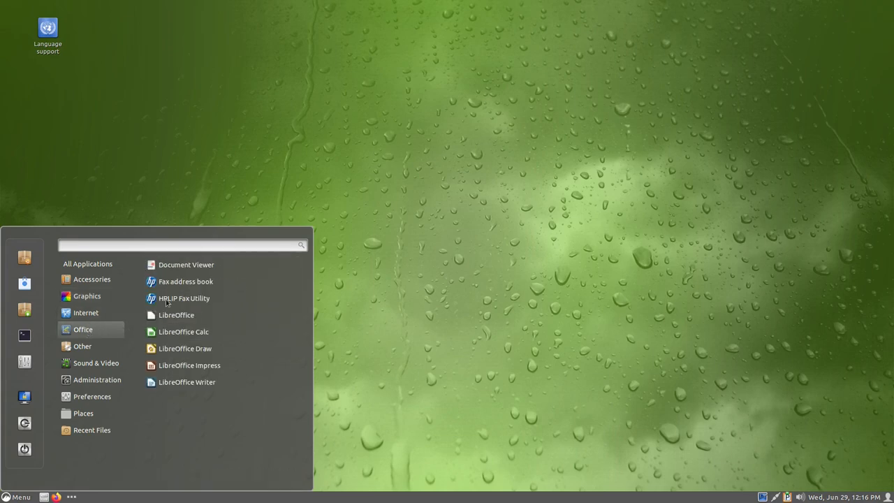
pyautogui.moveTo(117, 331)
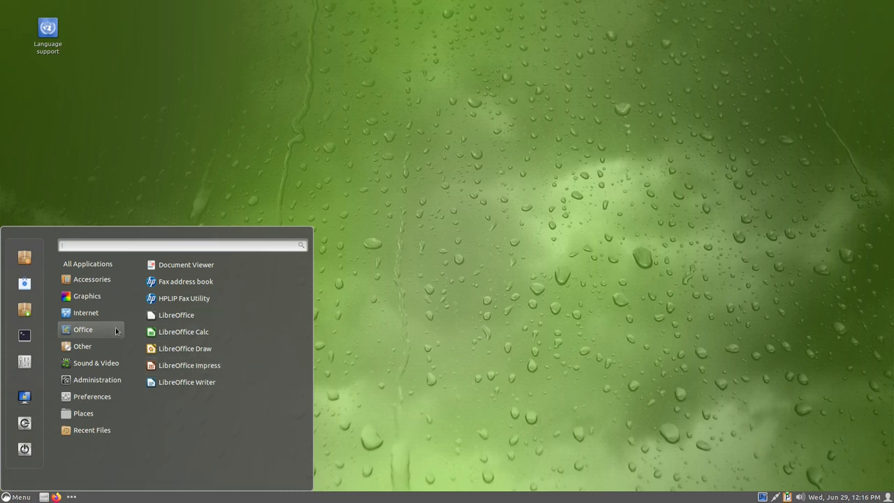
pyautogui.click(82, 346)
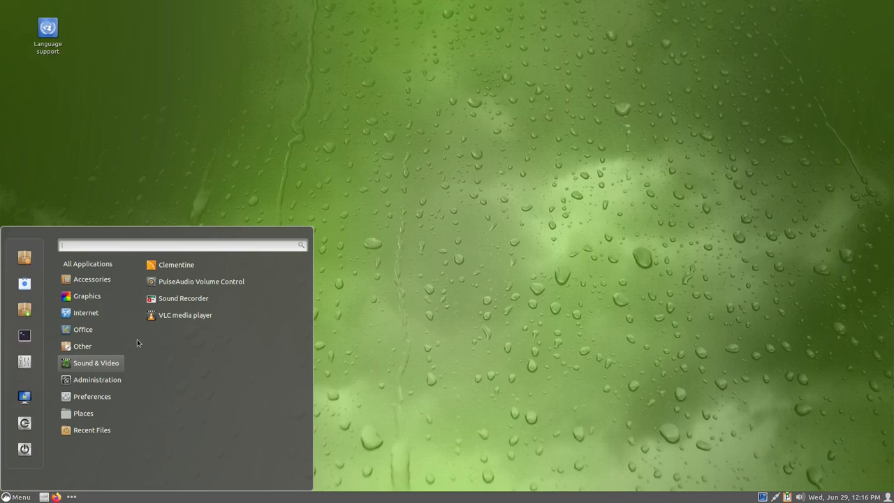
pyautogui.click(98, 380)
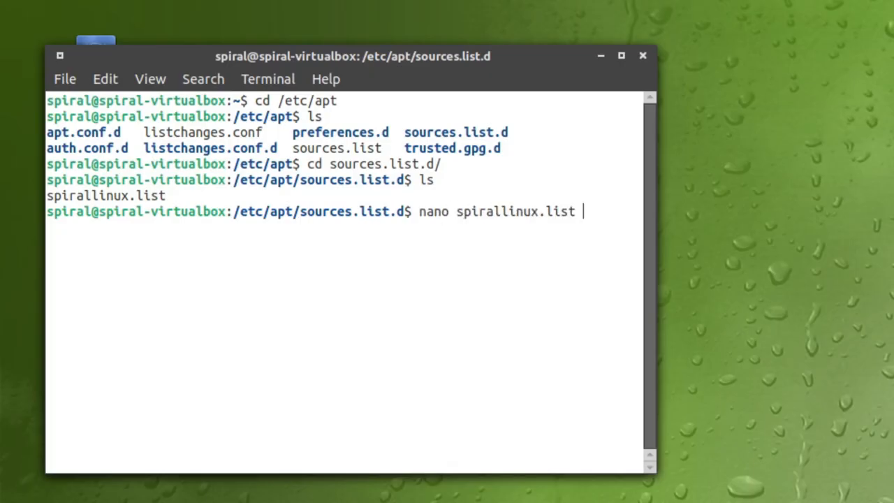
# Step: View spirallinux.list in nano, showing the fasttrack and Debian stable/testing/sid entries, then exit
pyautogui.press('Return')
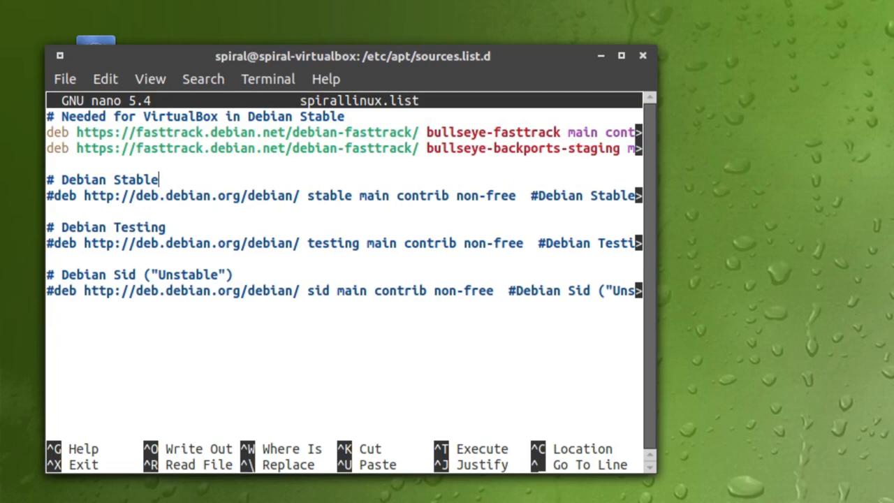
pyautogui.press('ctrl+x')
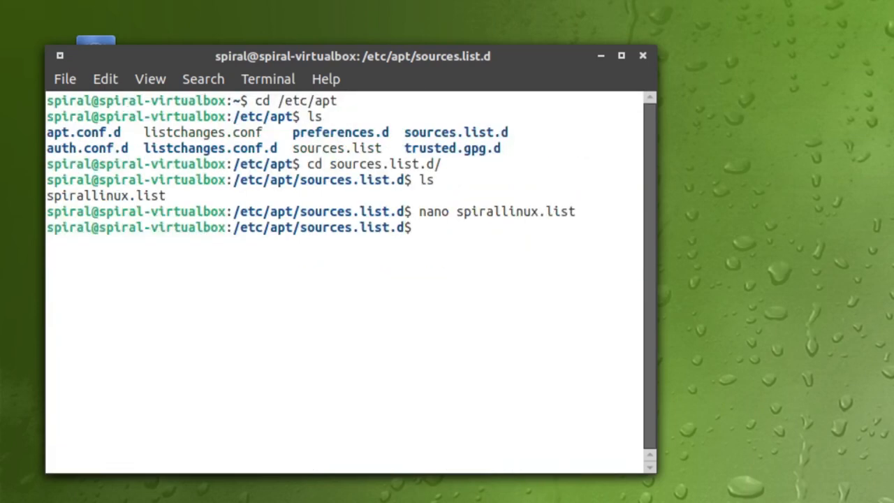
# Step: Move up to /etc/apt in the terminal and run the next command there
pyautogui.write('cd ..')
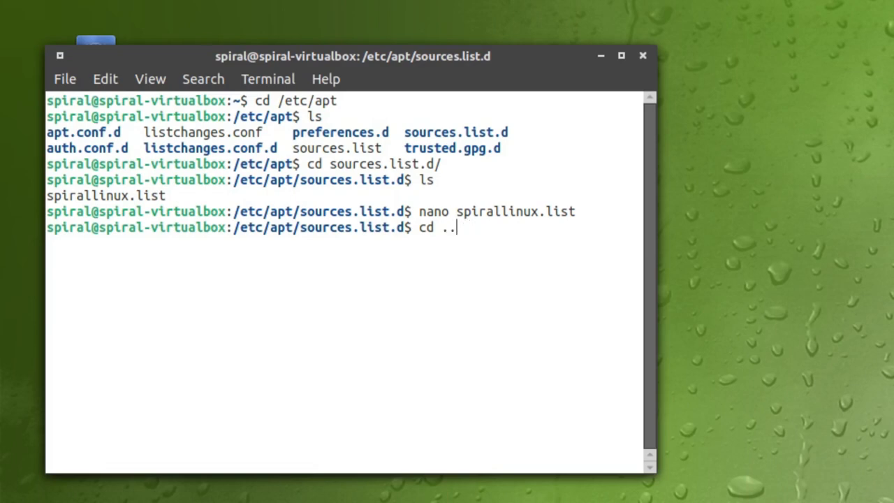
pyautogui.press('Return')
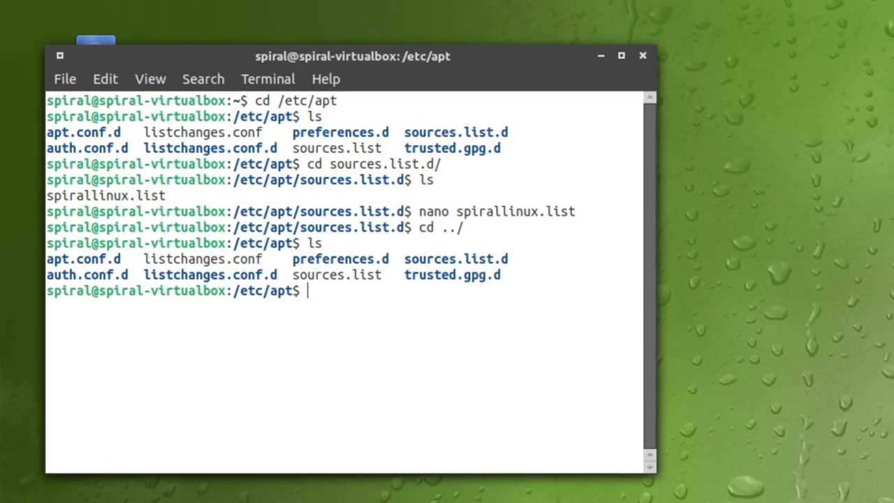
pyautogui.write('na')
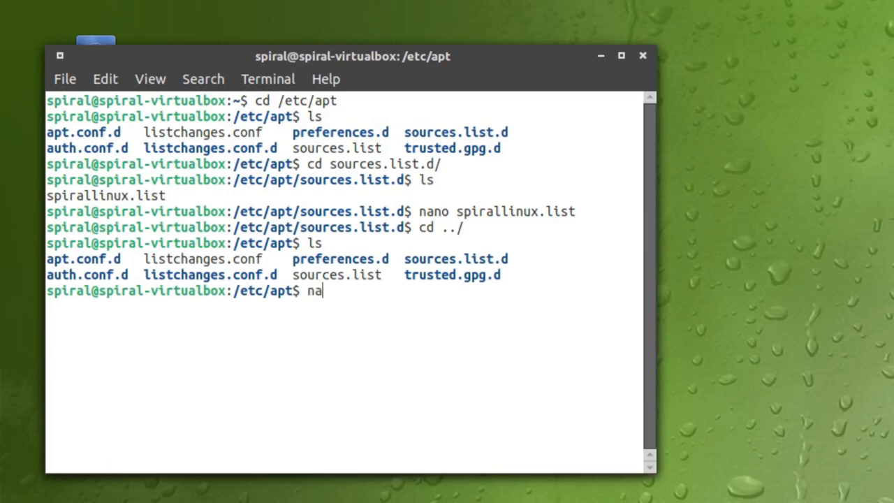
pyautogui.press('Return')
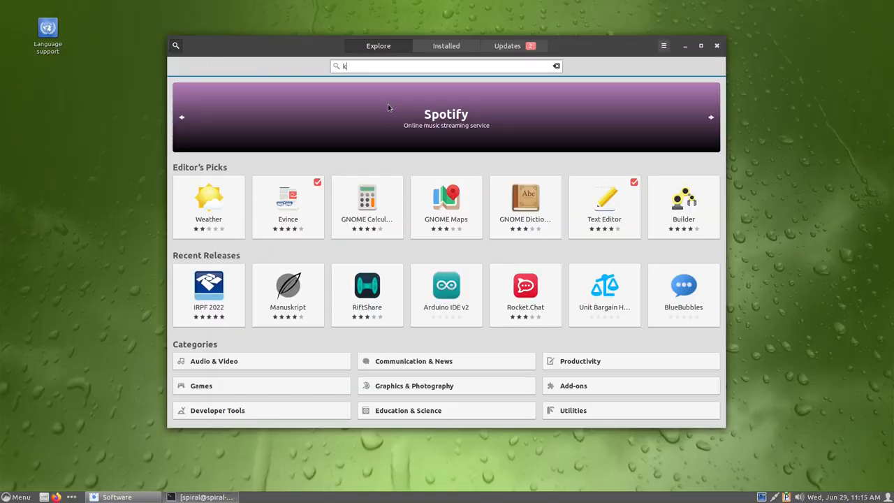
# Step: Search GNOME Software for Kdenlive and compare its Debian deb and Flathub Flatpak sources
pyautogui.write('denlive')
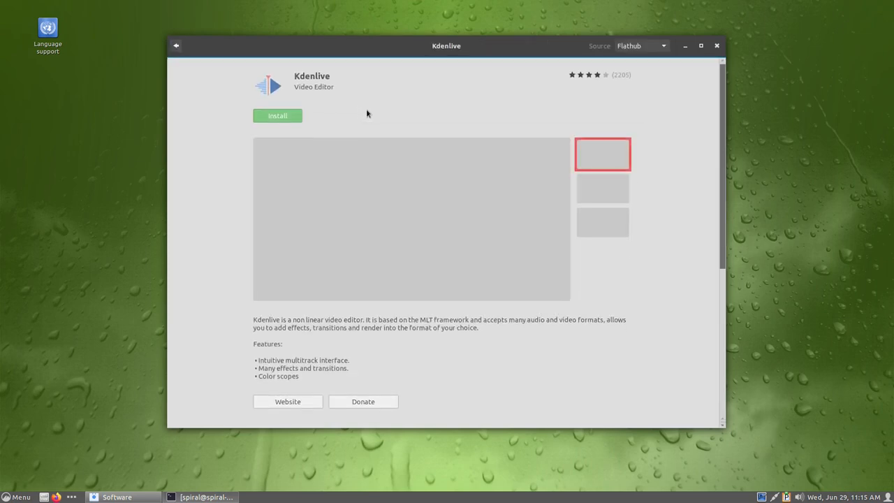
pyautogui.click(640, 45)
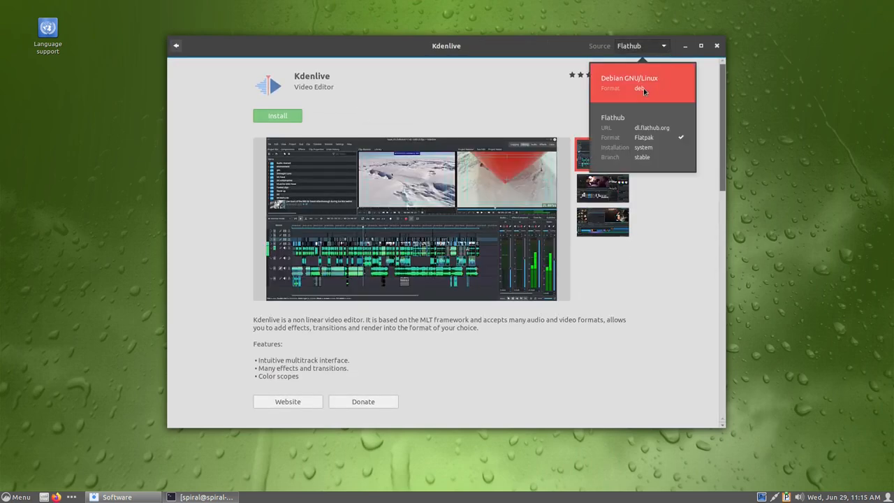
pyautogui.moveTo(677, 217)
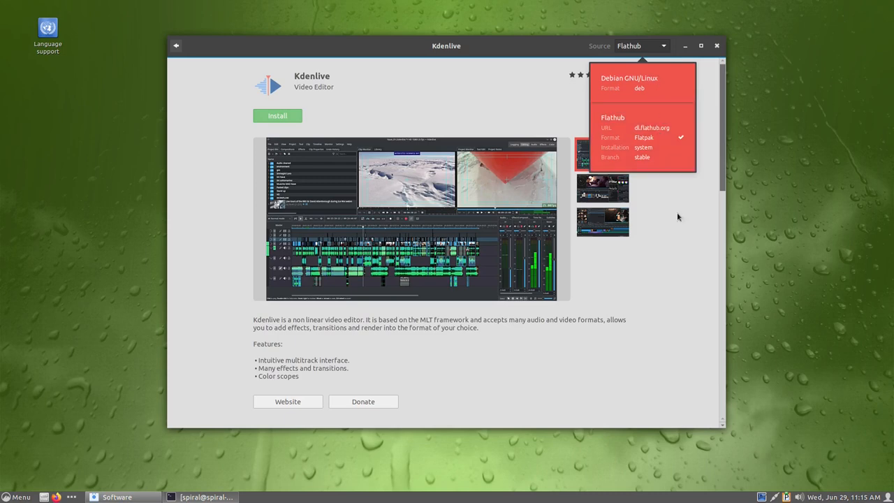
pyautogui.click(176, 46)
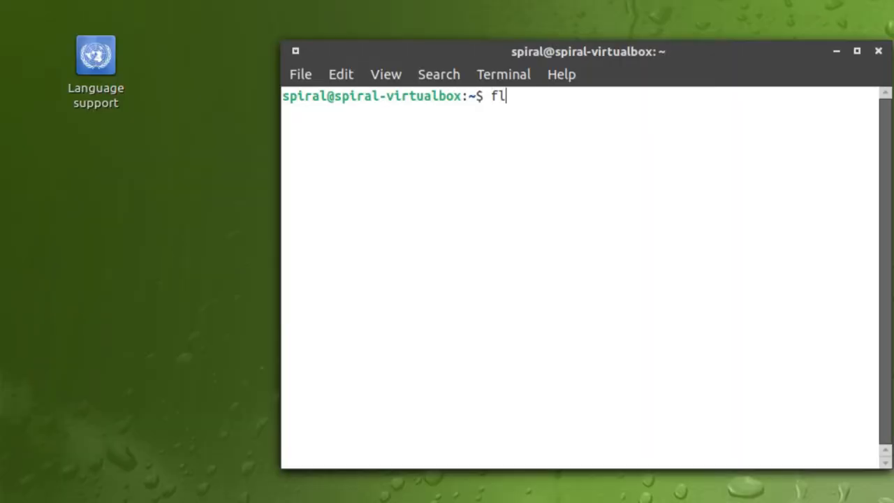
# Step: Run a flatpak command at the terminal prompt
pyautogui.write('atpak')
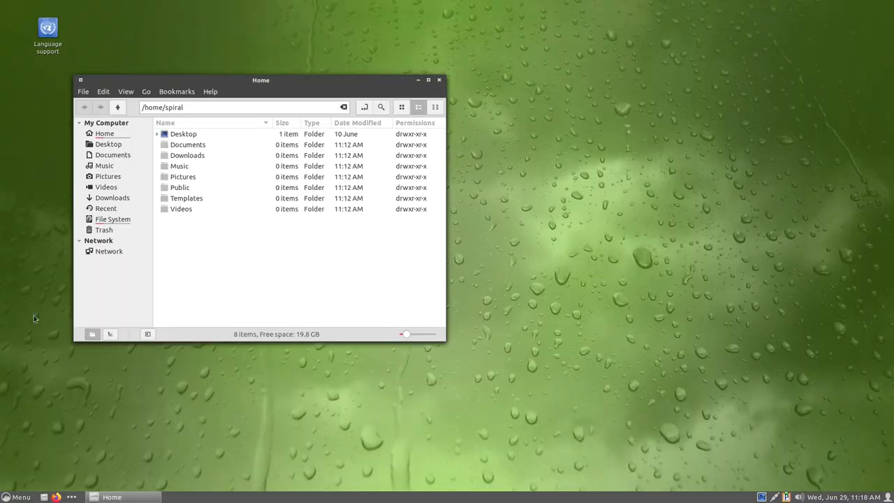
# Step: Connect anonymously to the openshare share on the piomv server and scroll its file list
pyautogui.click(109, 251)
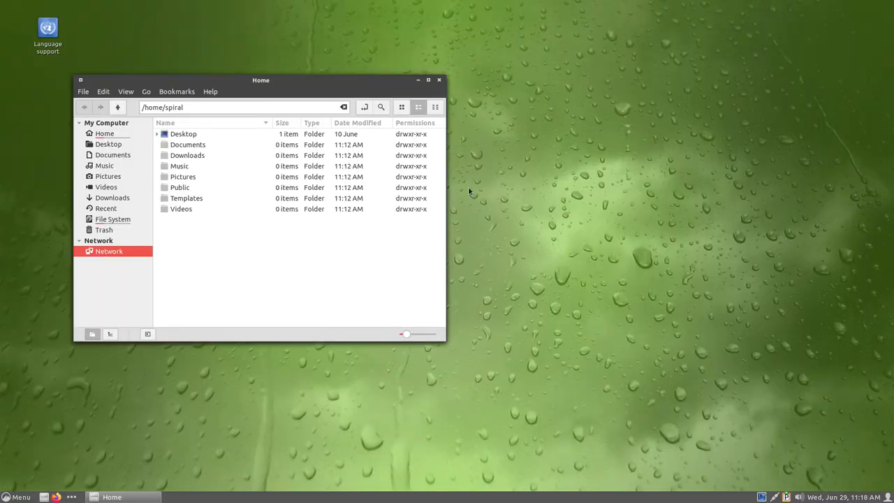
pyautogui.click(109, 252)
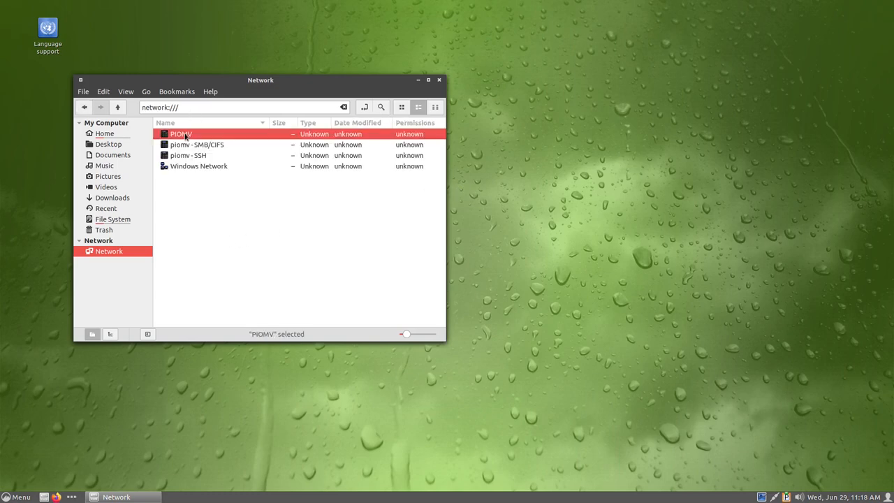
pyautogui.doubleClick(181, 134)
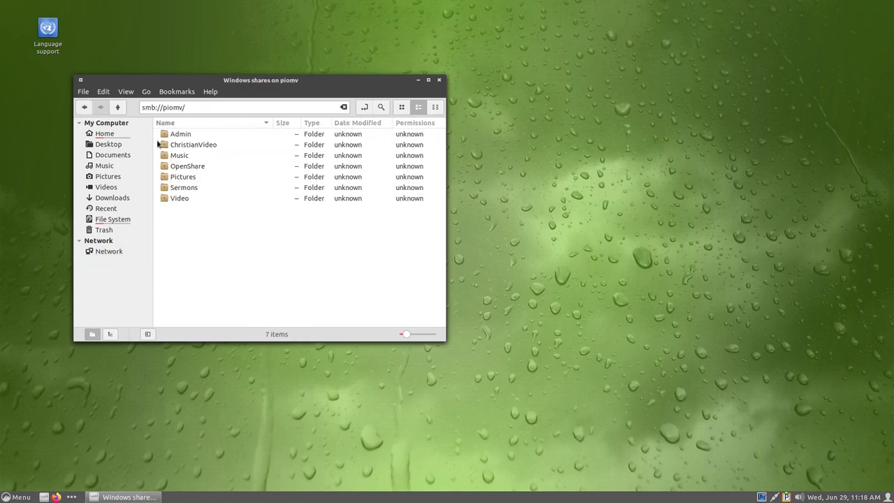
pyautogui.doubleClick(188, 165)
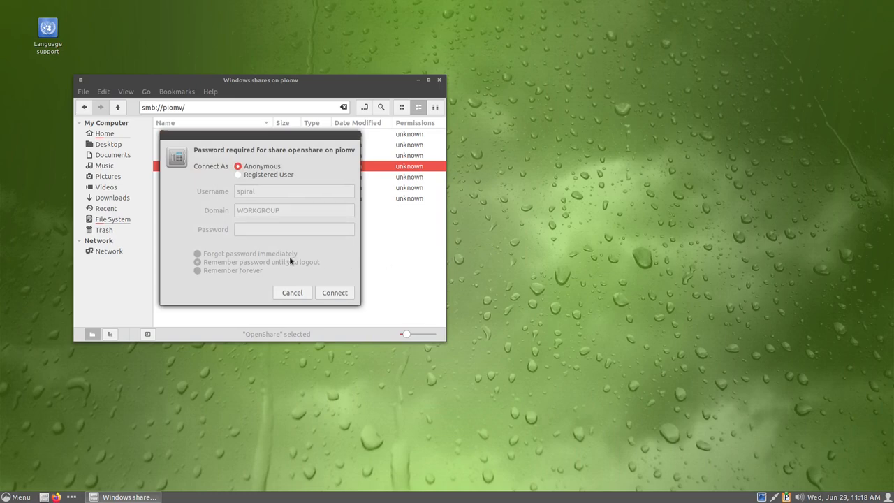
pyautogui.click(334, 292)
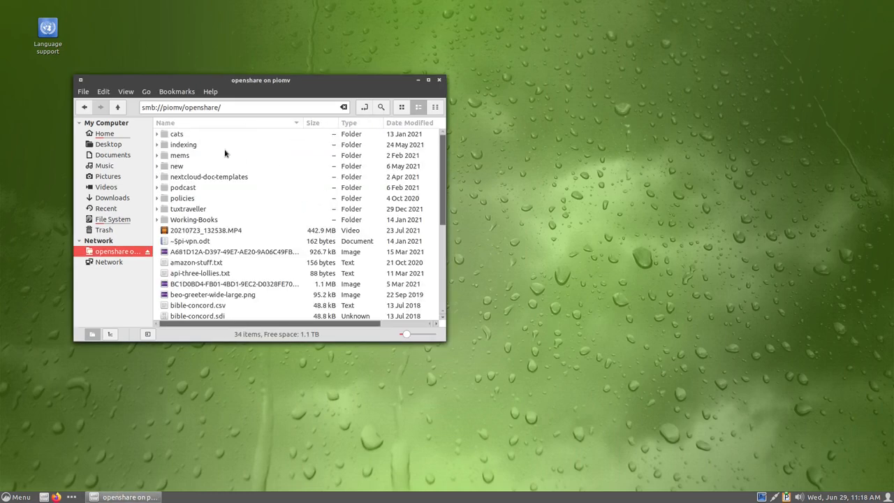
pyautogui.scroll(-3)
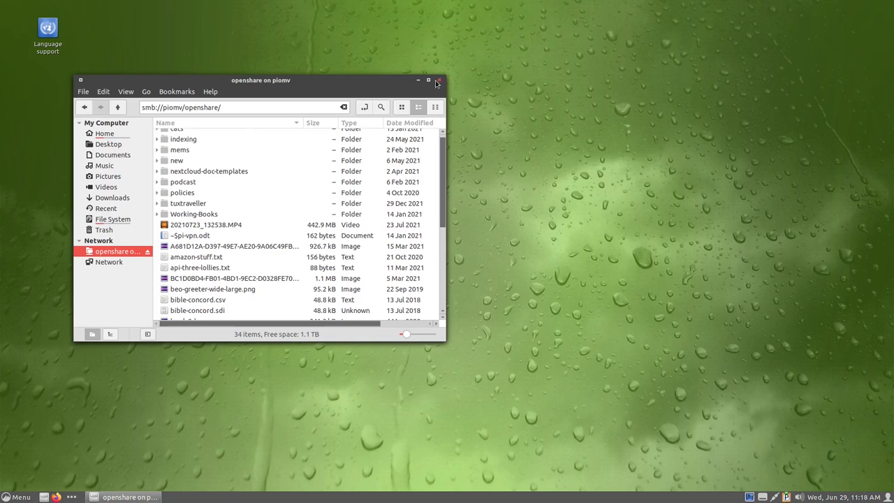
# Step: Launch htop from Menu > Administration and move its terminal window to the right of the screen
pyautogui.click(17, 497)
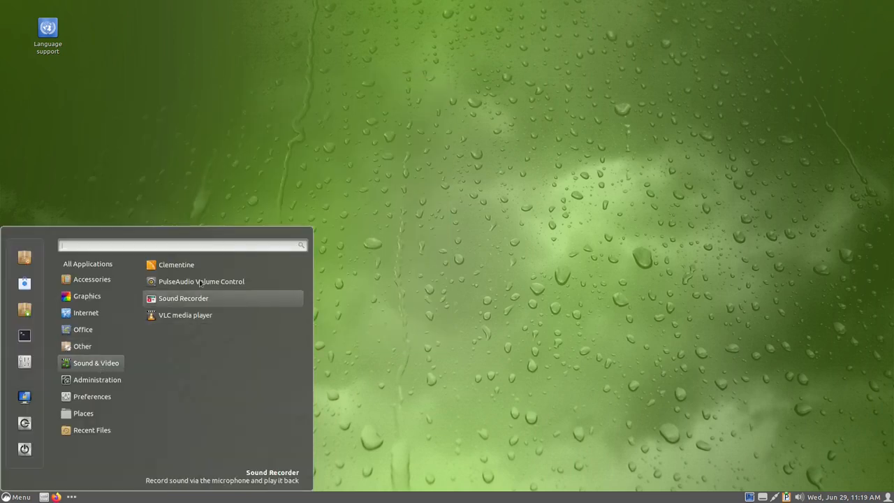
pyautogui.click(98, 380)
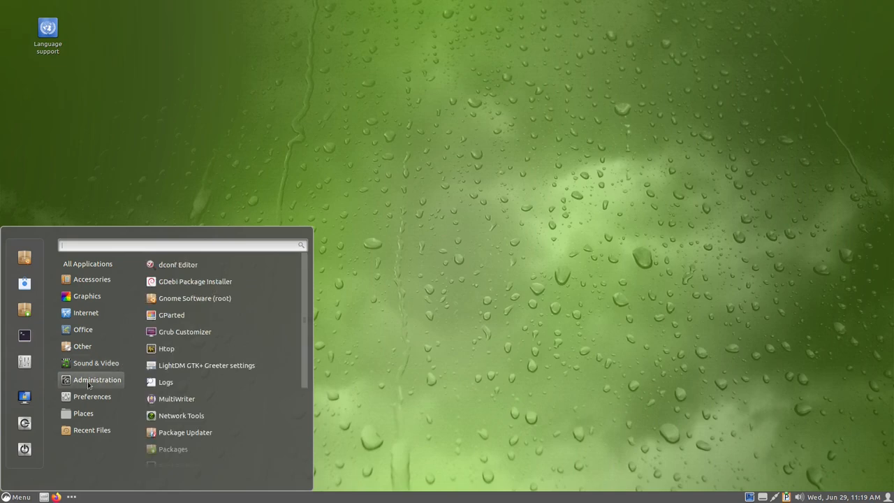
pyautogui.moveTo(176, 400)
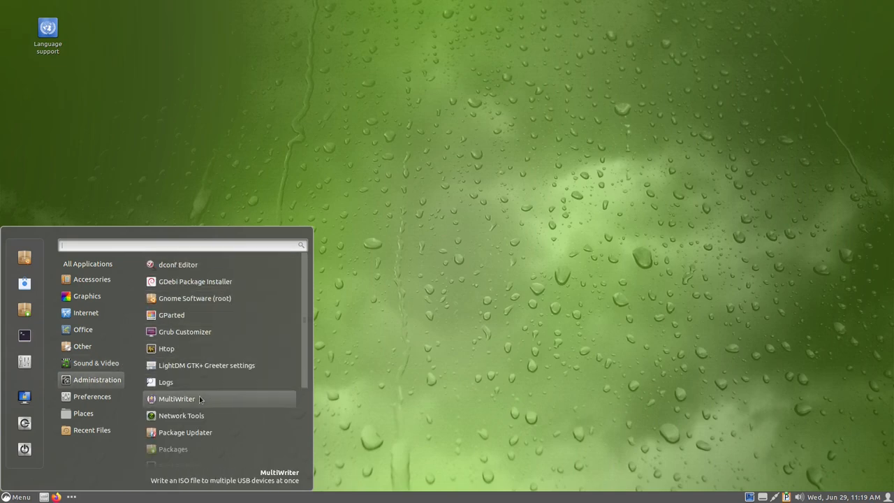
pyautogui.click(166, 348)
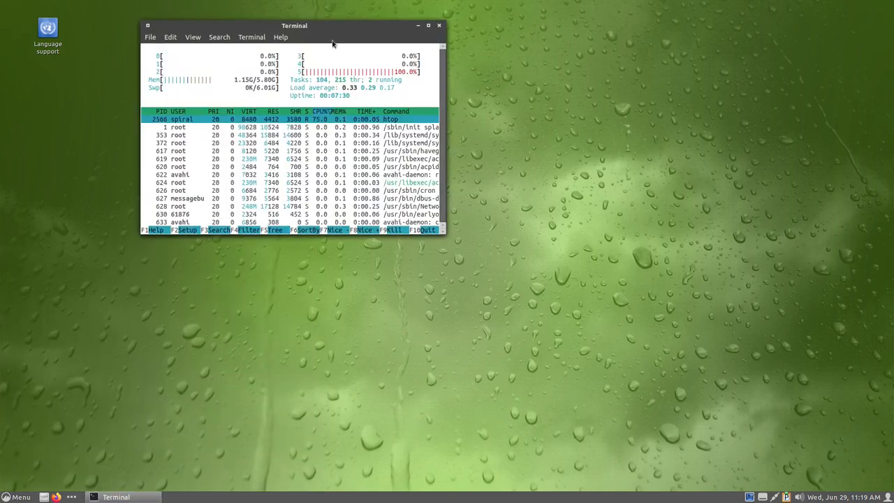
pyautogui.moveTo(294, 25); pyautogui.dragTo(640, 122)
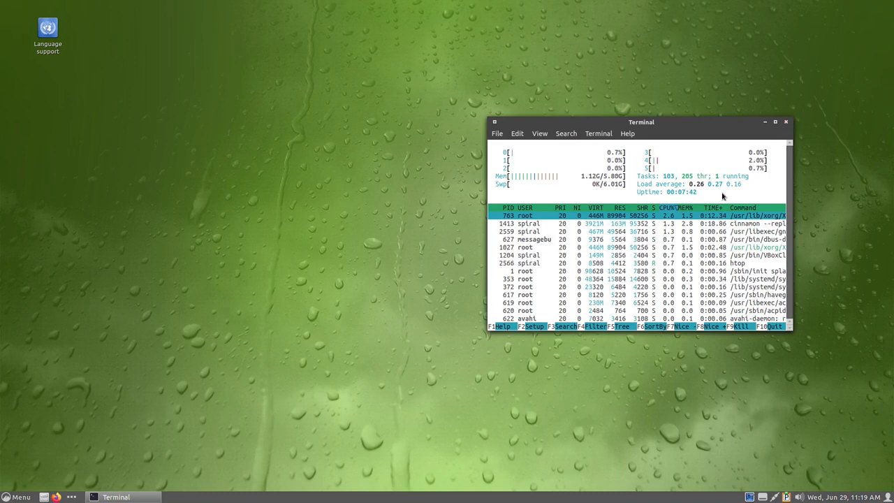
pyautogui.click(497, 134)
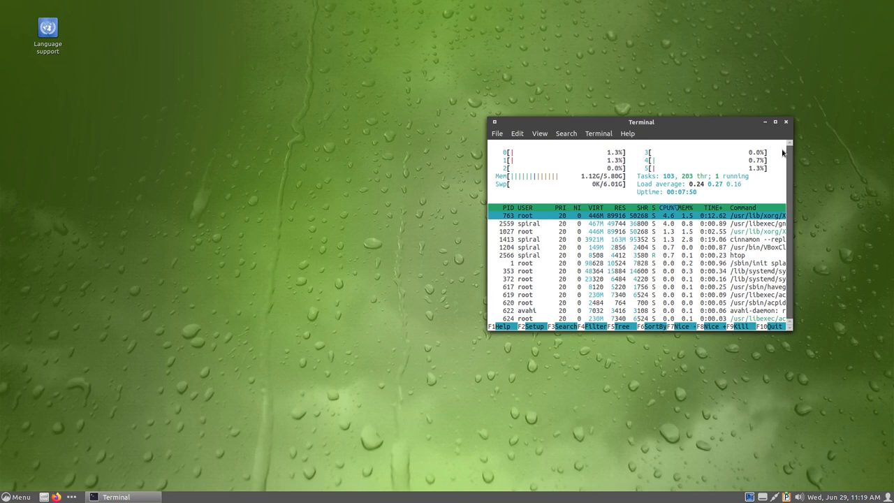
# Step: Close htop, browse Recent Files and Places in the menu, and launch System Settings
pyautogui.click(785, 122)
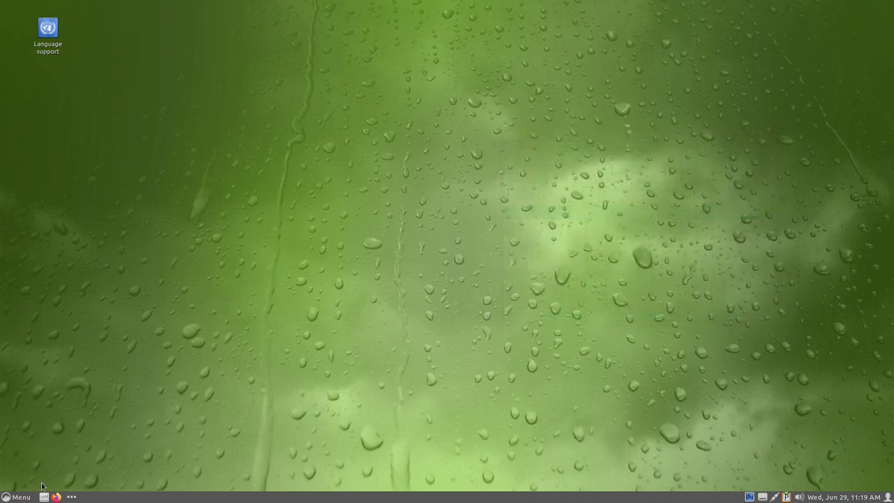
pyautogui.click(17, 497)
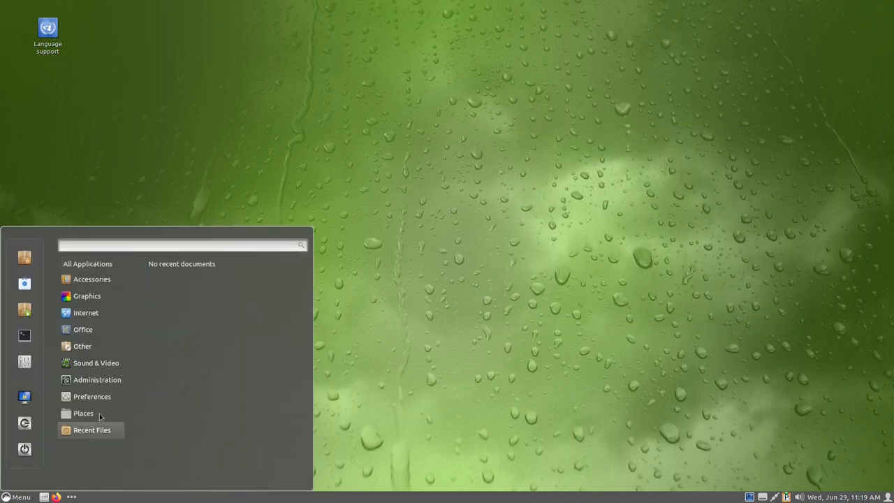
pyautogui.click(84, 413)
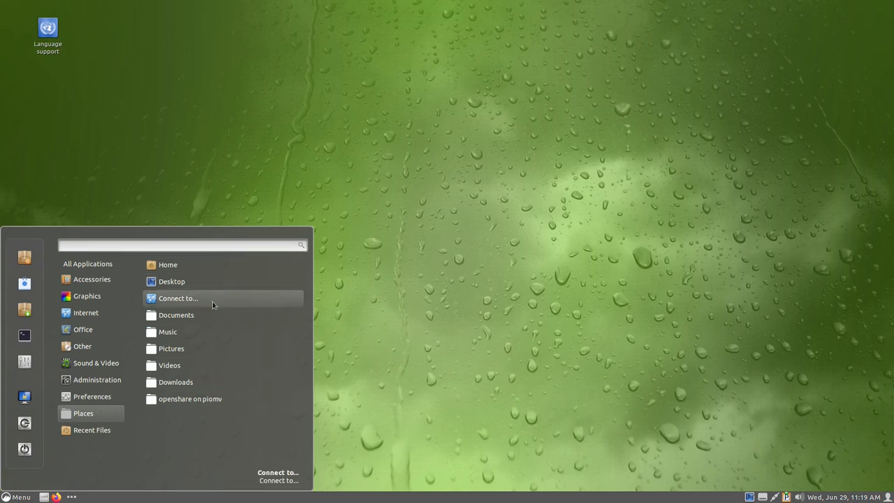
pyautogui.moveTo(109, 424)
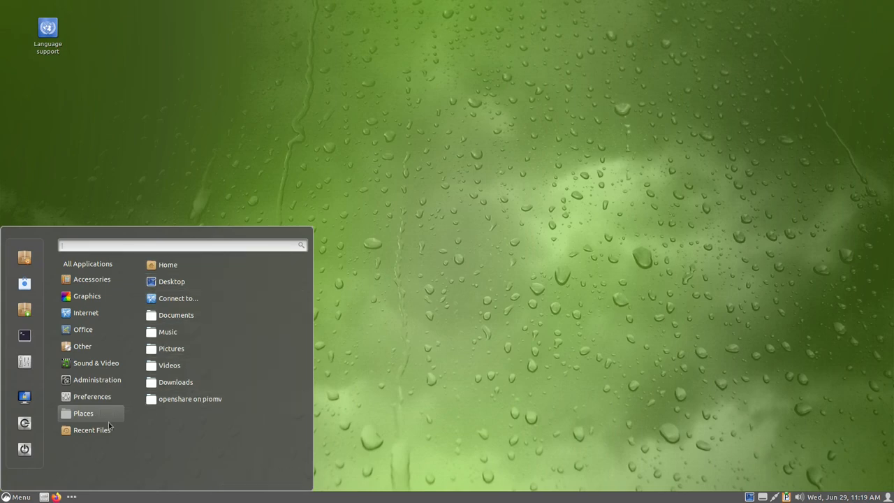
pyautogui.click(92, 397)
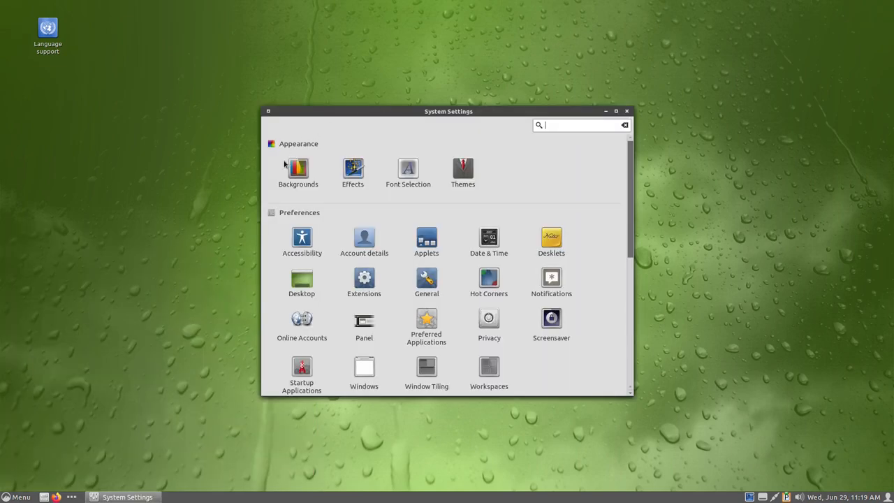
pyautogui.click(299, 170)
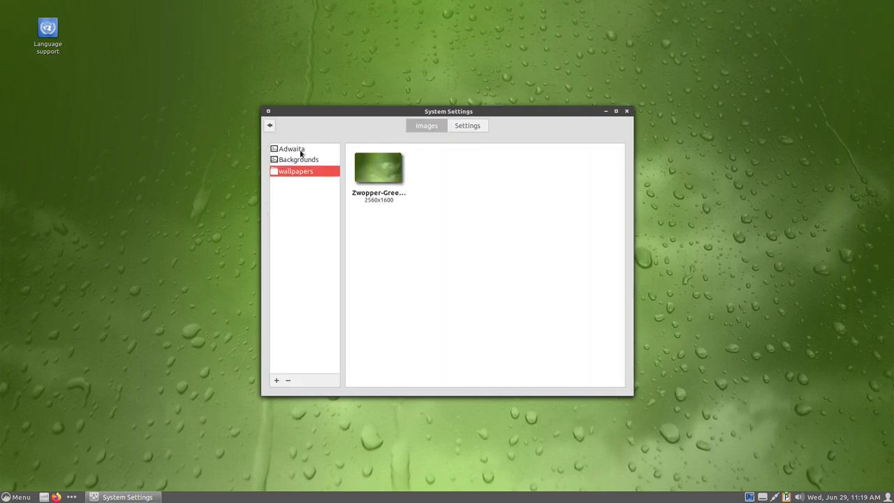
pyautogui.click(299, 159)
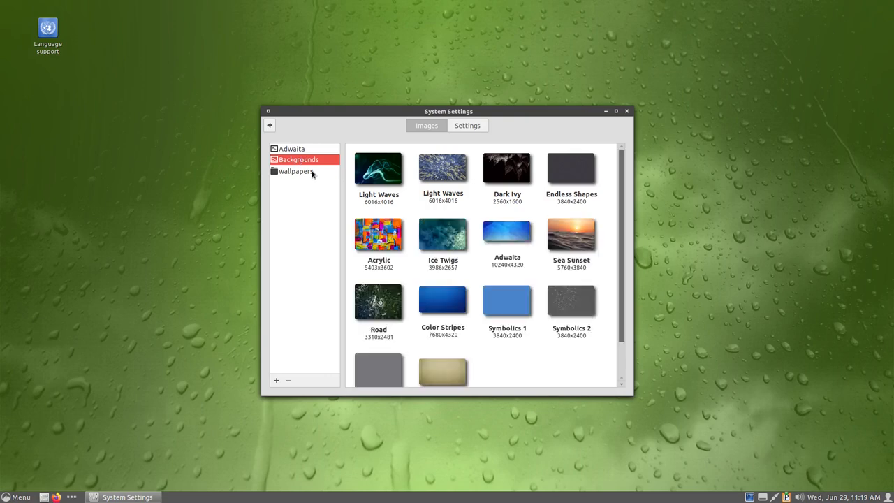
pyautogui.click(297, 170)
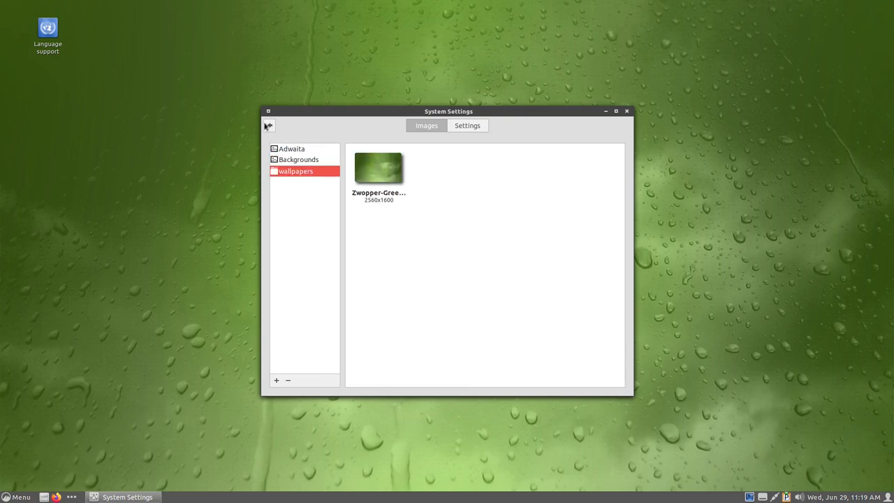
pyautogui.click(268, 126)
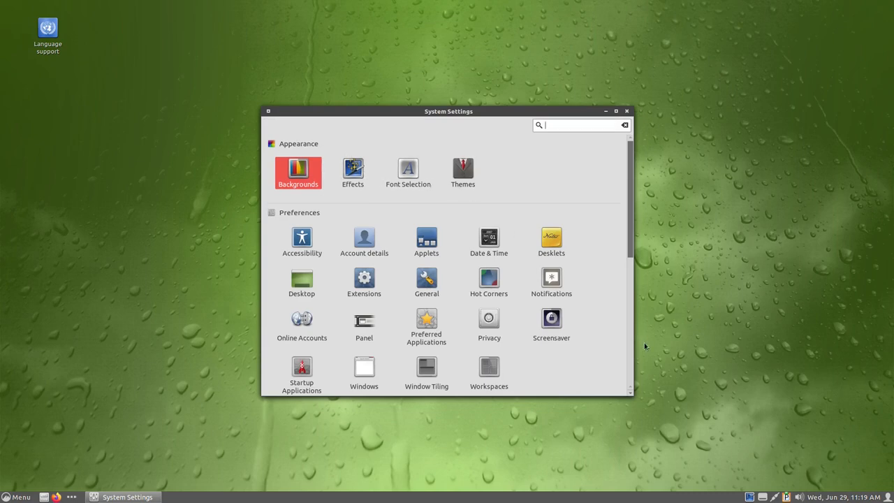
pyautogui.moveTo(475, 242)
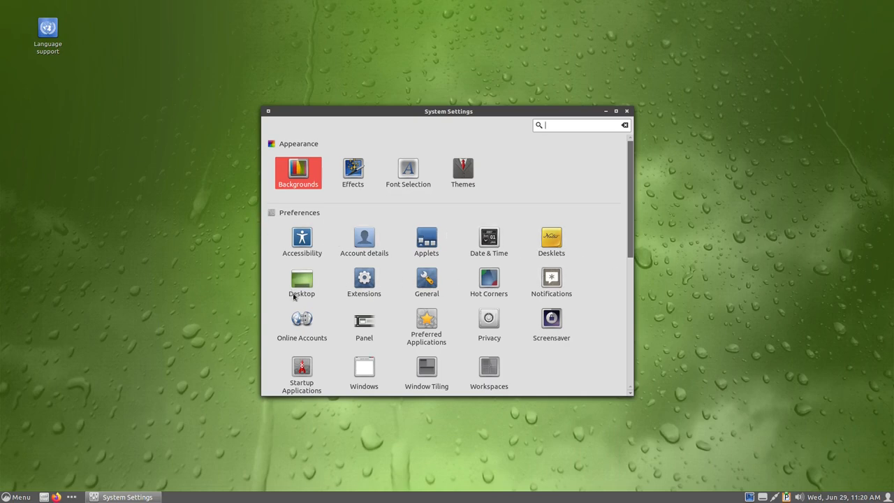
pyautogui.moveTo(580, 320)
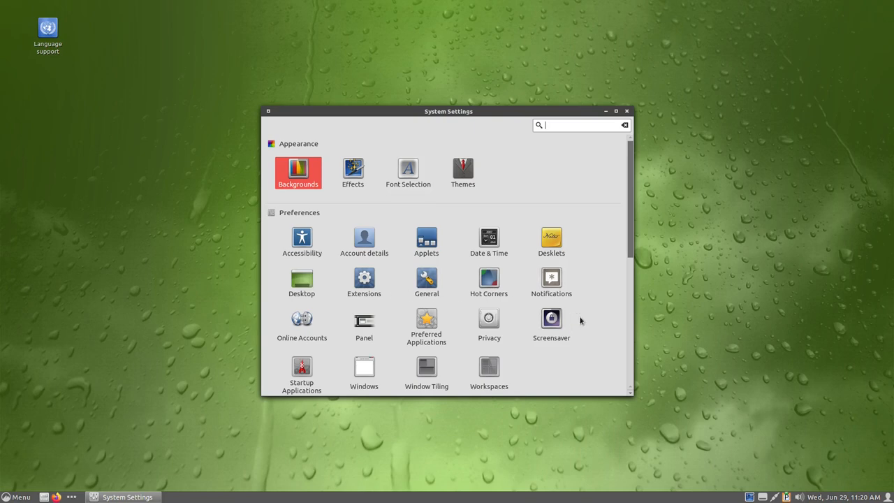
pyautogui.scroll(-3)
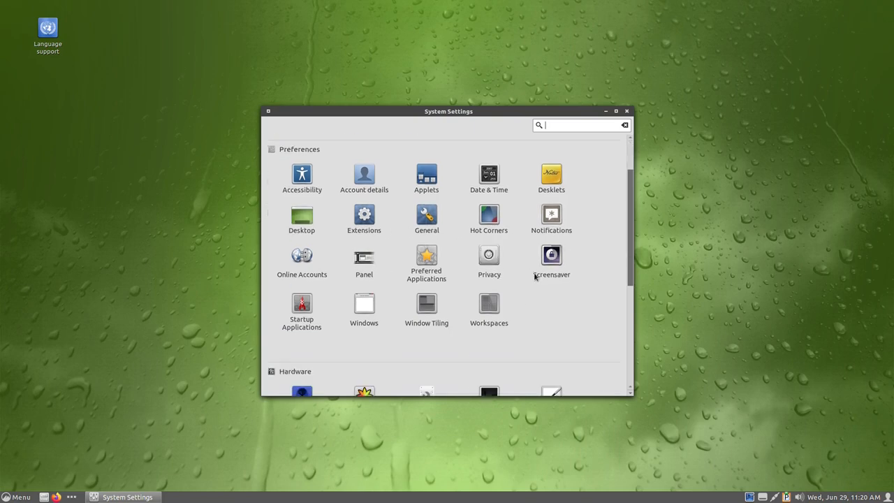
pyautogui.click(302, 307)
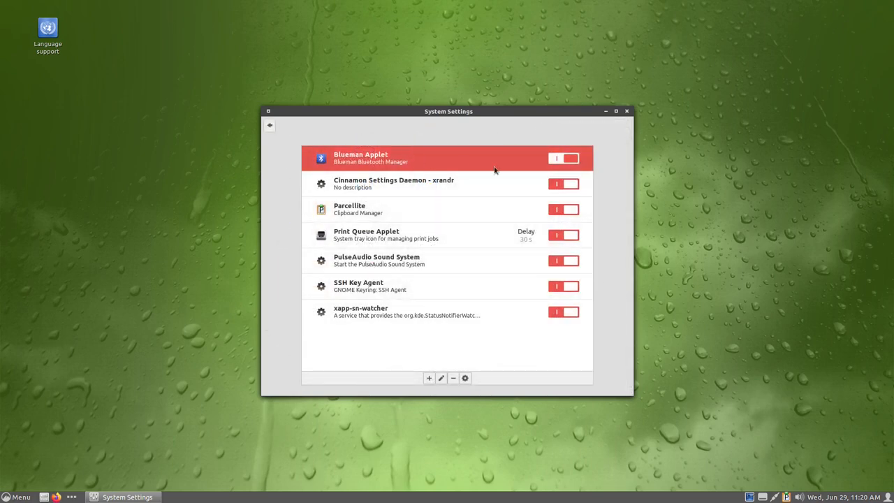
pyautogui.moveTo(540, 173)
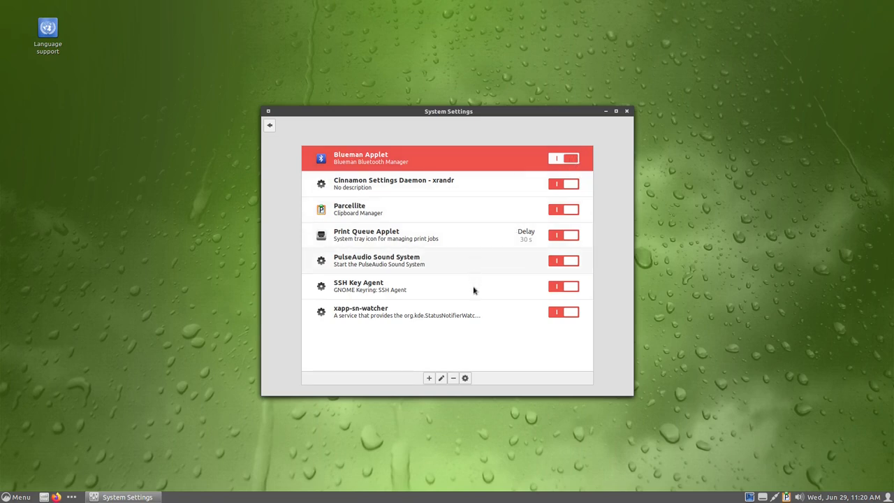
pyautogui.click(269, 126)
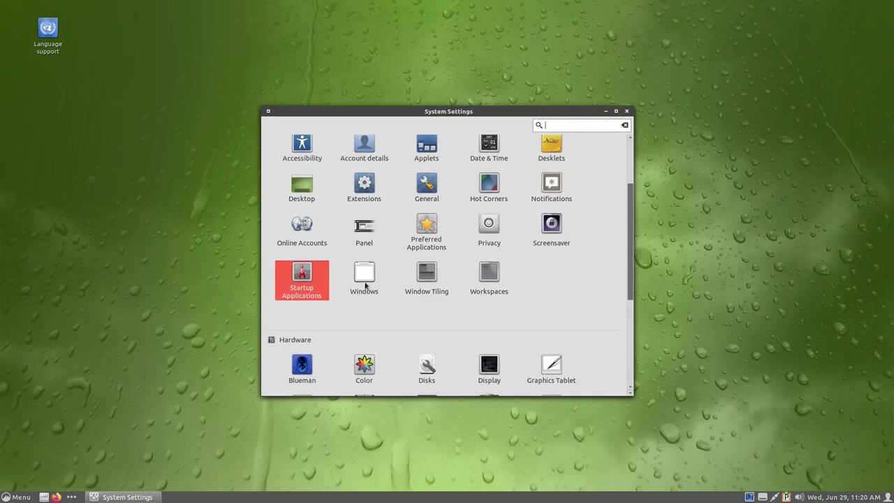
pyautogui.scroll(-3)
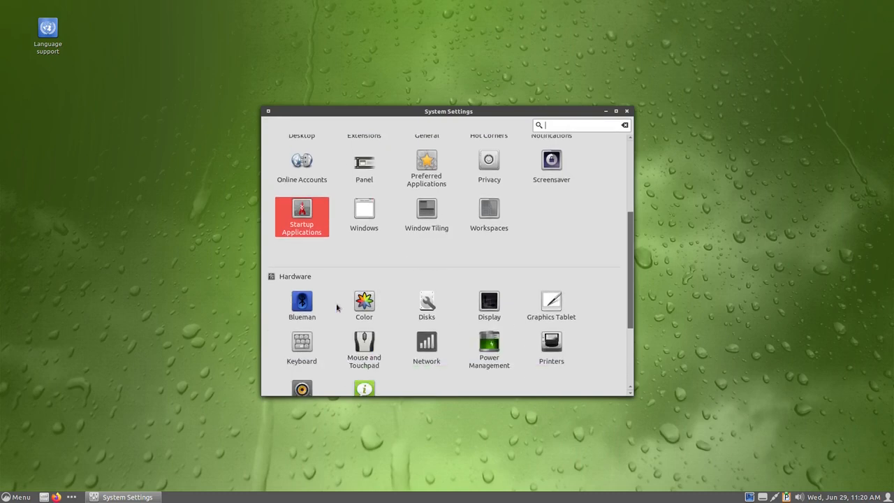
pyautogui.scroll(-3)
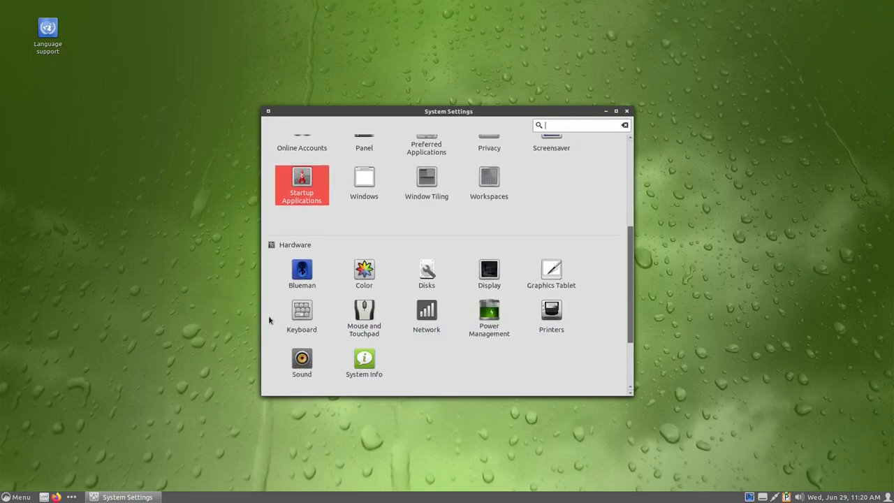
pyautogui.moveTo(402, 355)
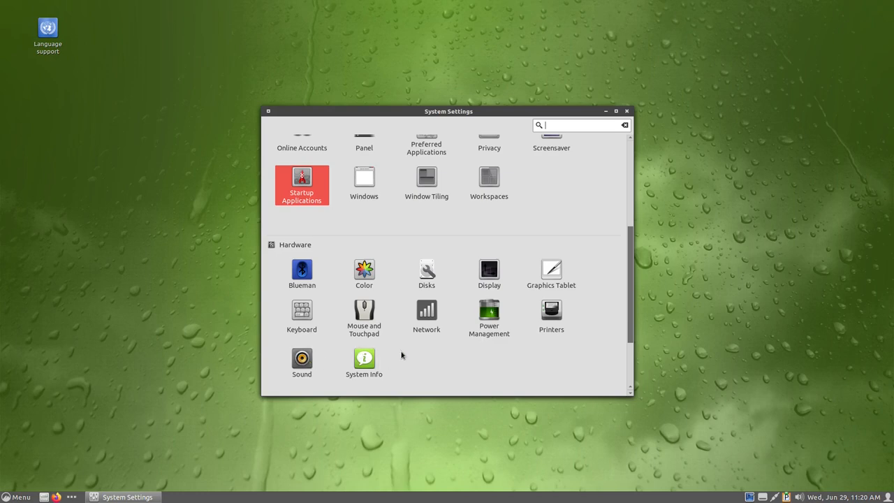
pyautogui.moveTo(481, 376)
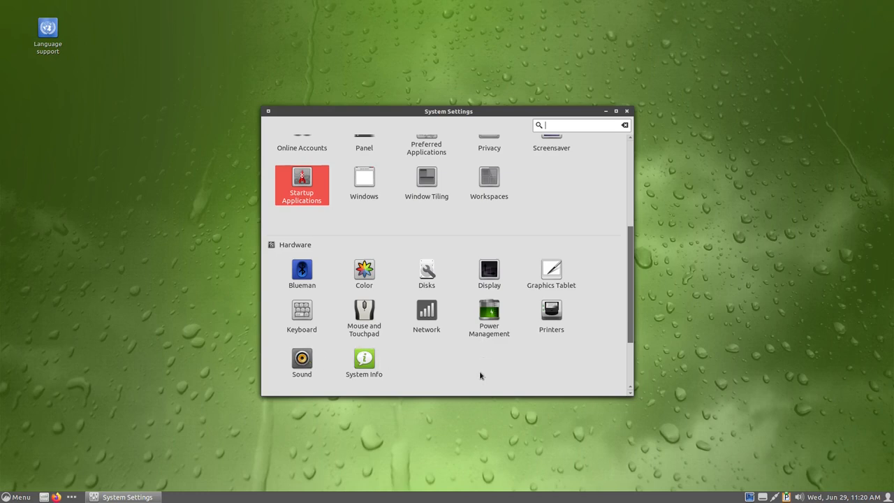
pyautogui.moveTo(441, 366)
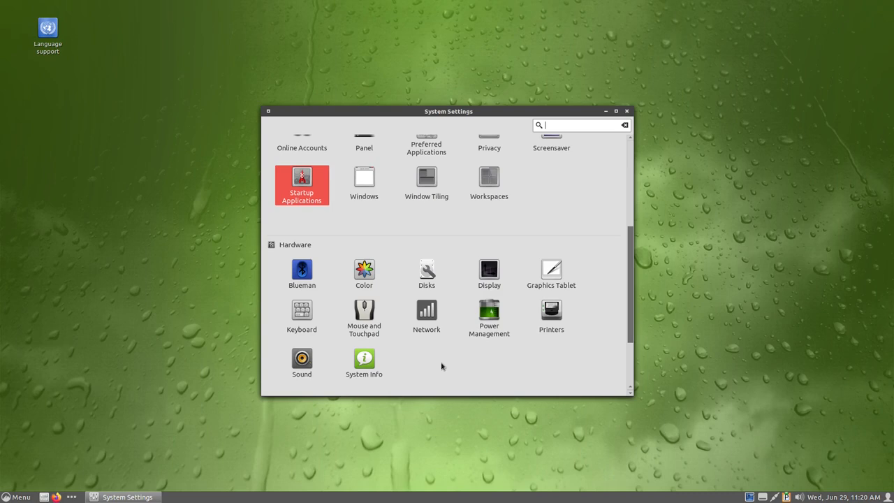
pyautogui.click(363, 363)
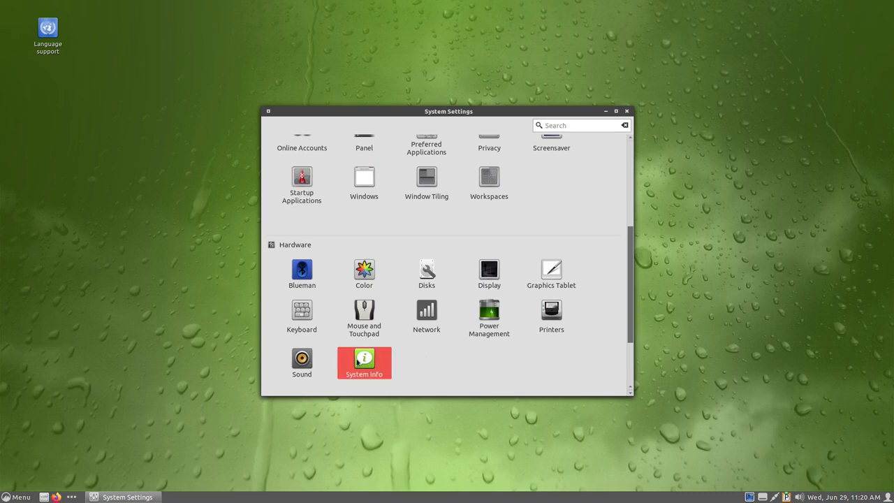
# Step: Show System Info: Debian 11 bullseye, Cinnamon 4.8.6, Ryzen 5 1600, 5.8 GiB memory
pyautogui.click(363, 361)
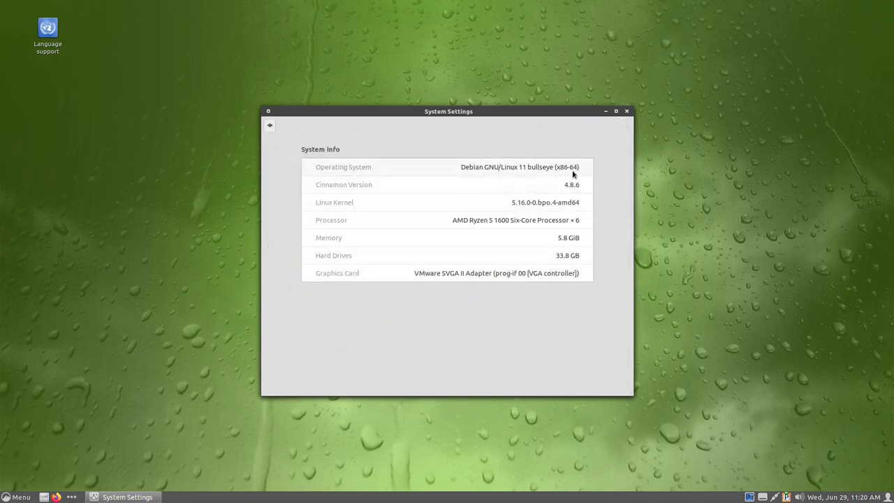
pyautogui.moveTo(589, 173)
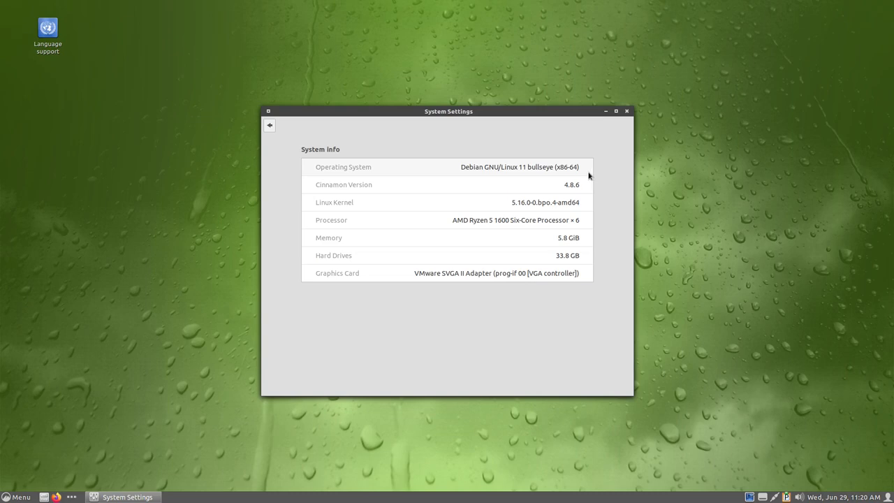
pyautogui.moveTo(590, 207)
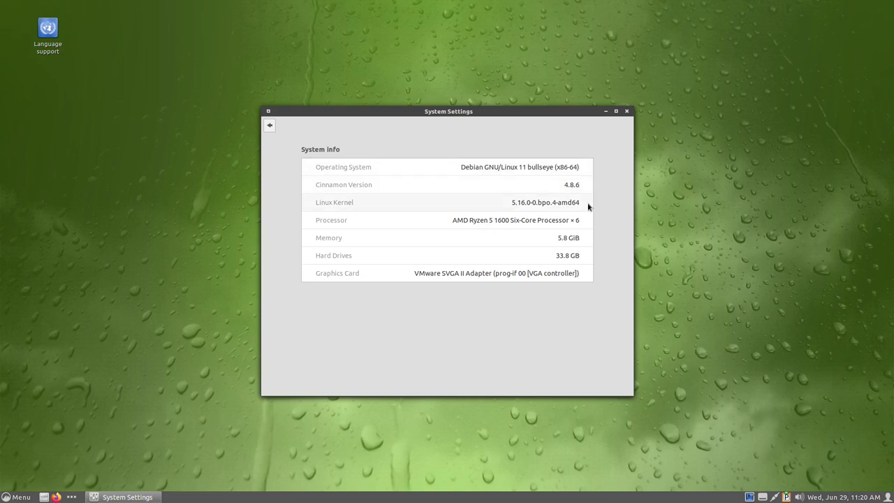
pyautogui.moveTo(590, 271)
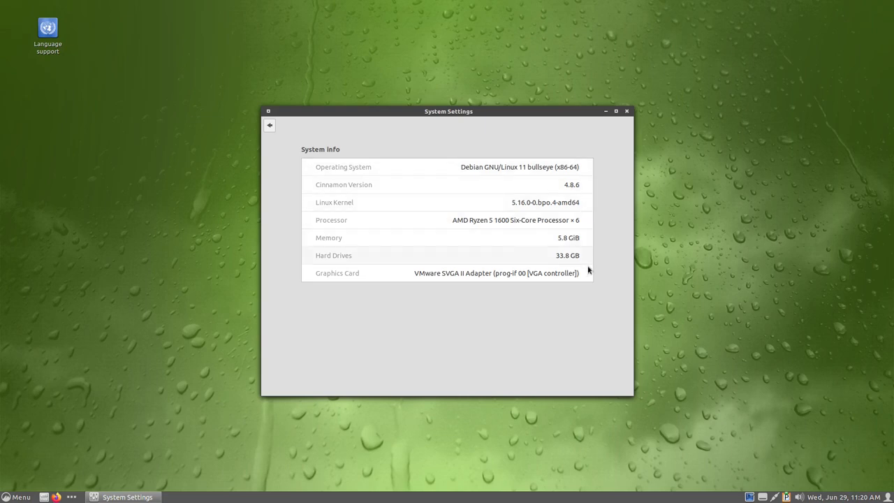
# Step: Go back to the settings overview and scroll up to the Appearance modules
pyautogui.click(270, 125)
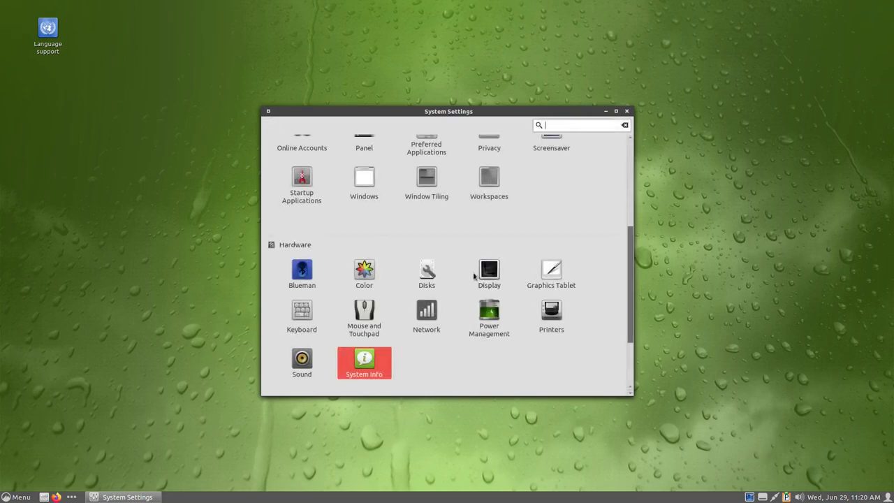
pyautogui.moveTo(358, 215)
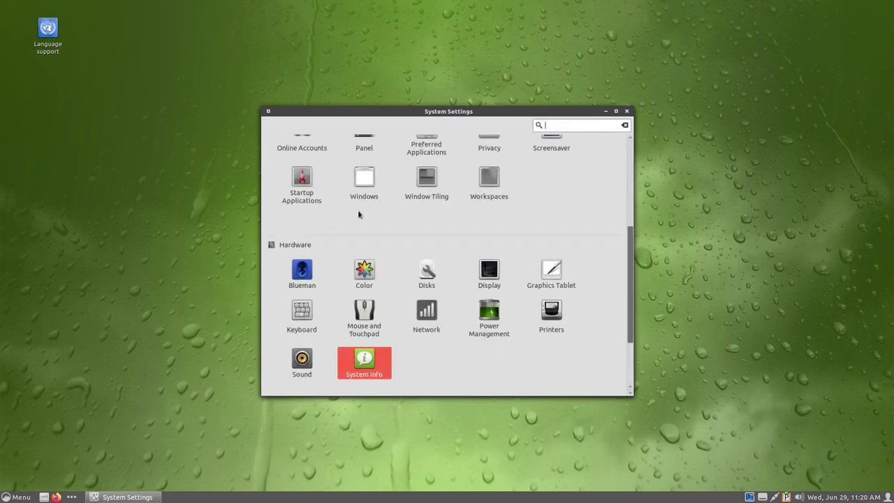
pyautogui.scroll(3)
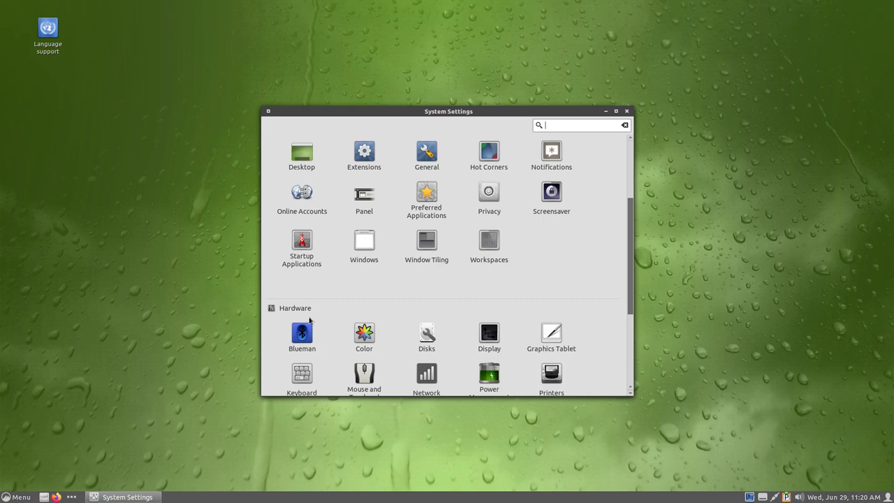
pyautogui.scroll(3)
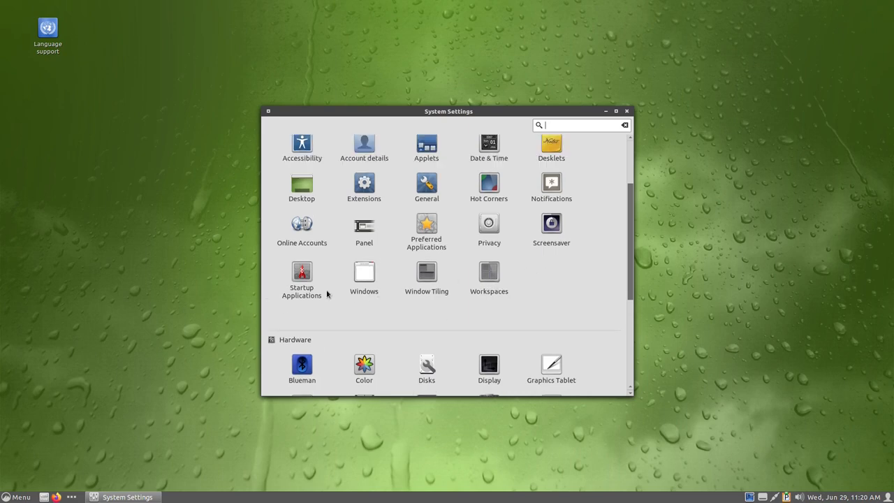
pyautogui.moveTo(444, 251)
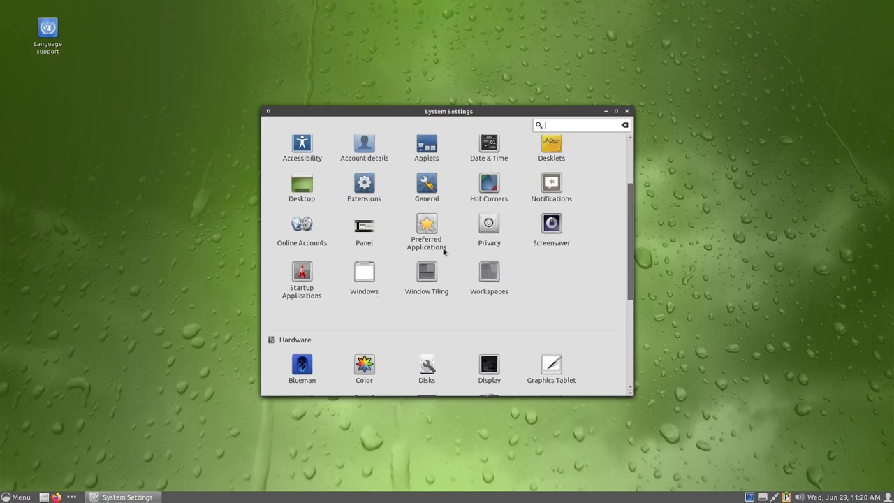
pyautogui.scroll(3)
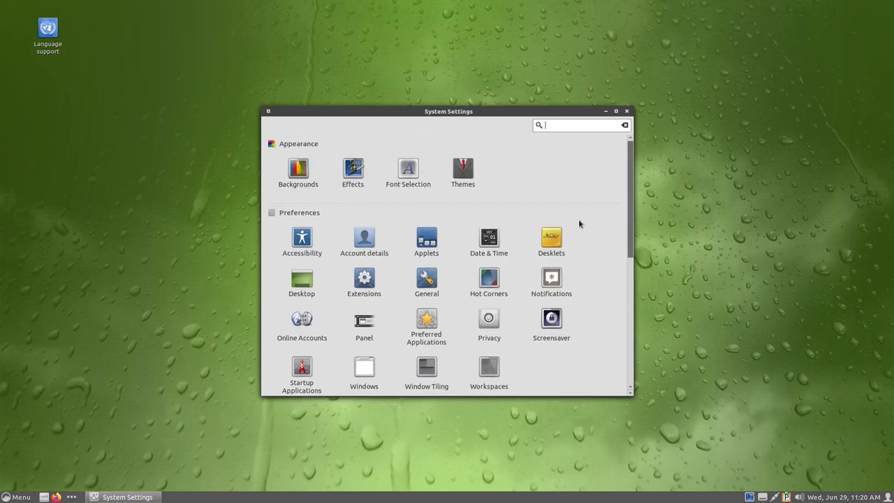